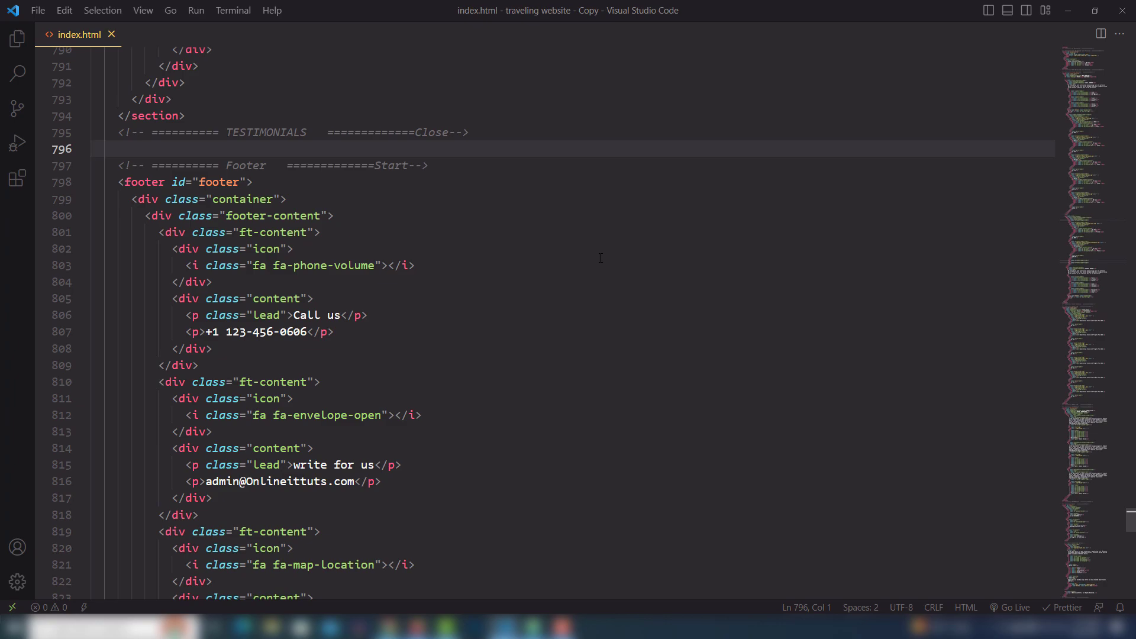
pyautogui.moveTo(1014, 614)
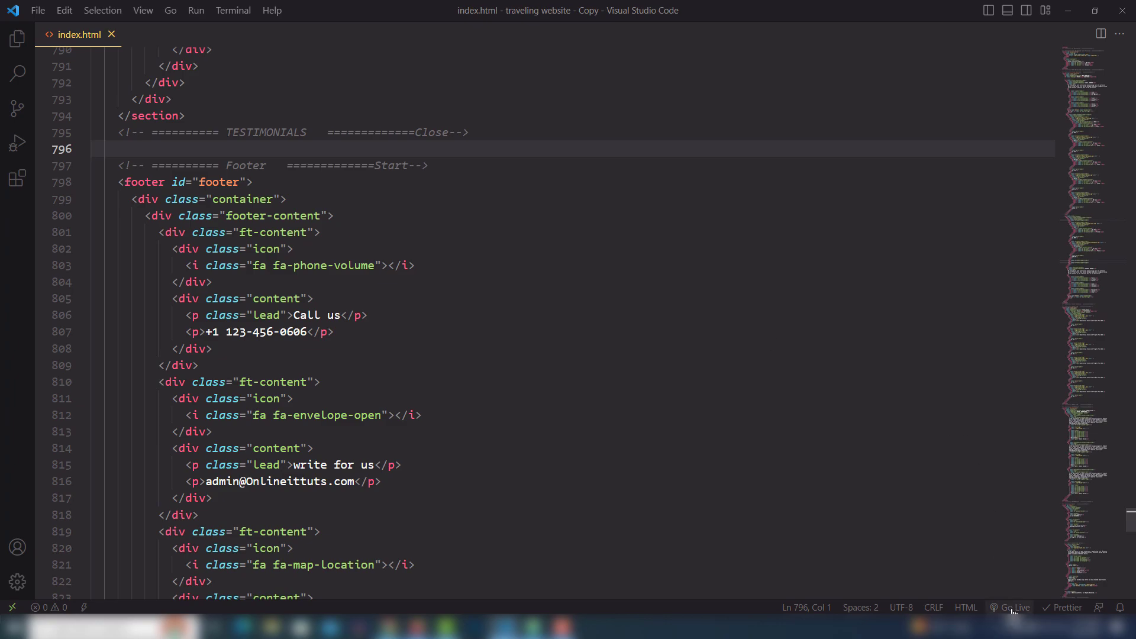
# Launch the travel site with Go Live and scroll past tours and testimonials to the footer
pyautogui.click(1009, 608)
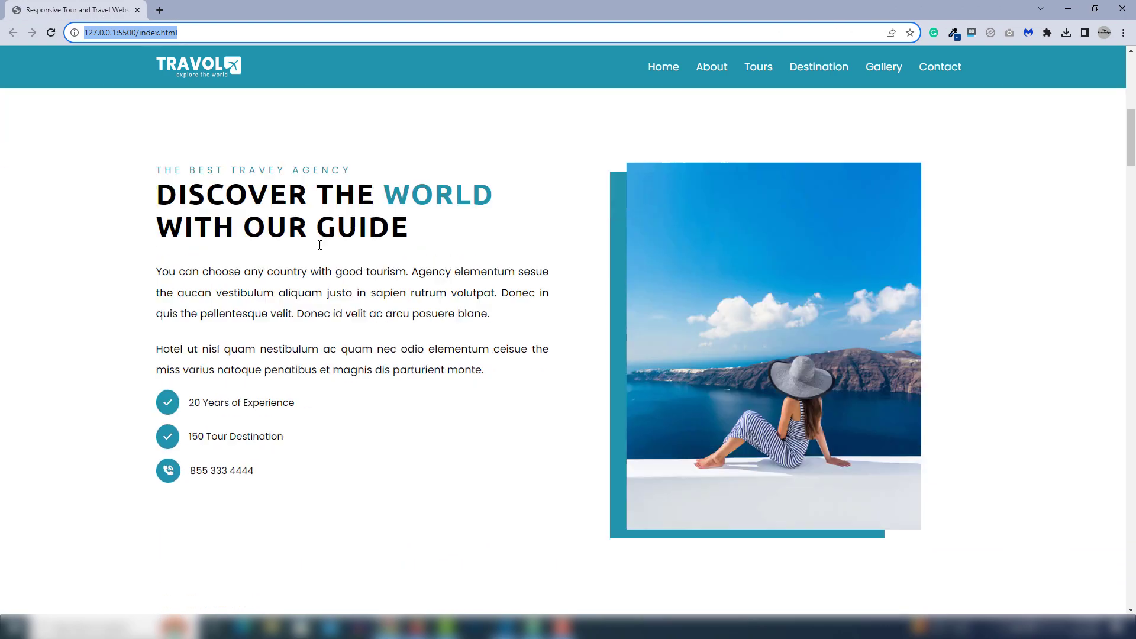
pyautogui.scroll(-3)
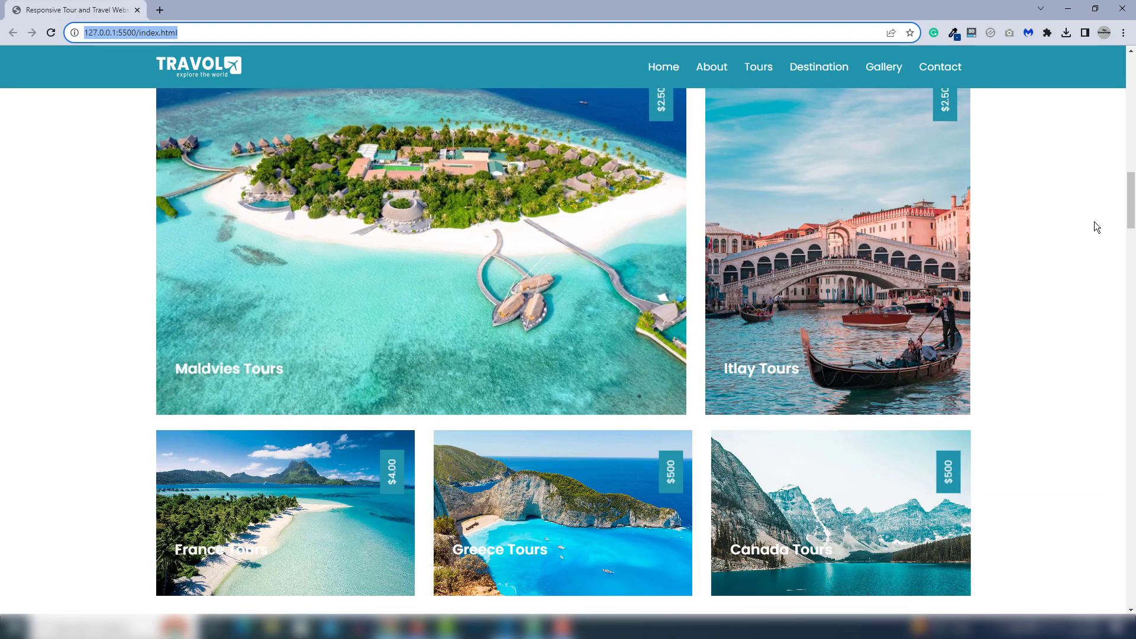
pyautogui.scroll(-3)
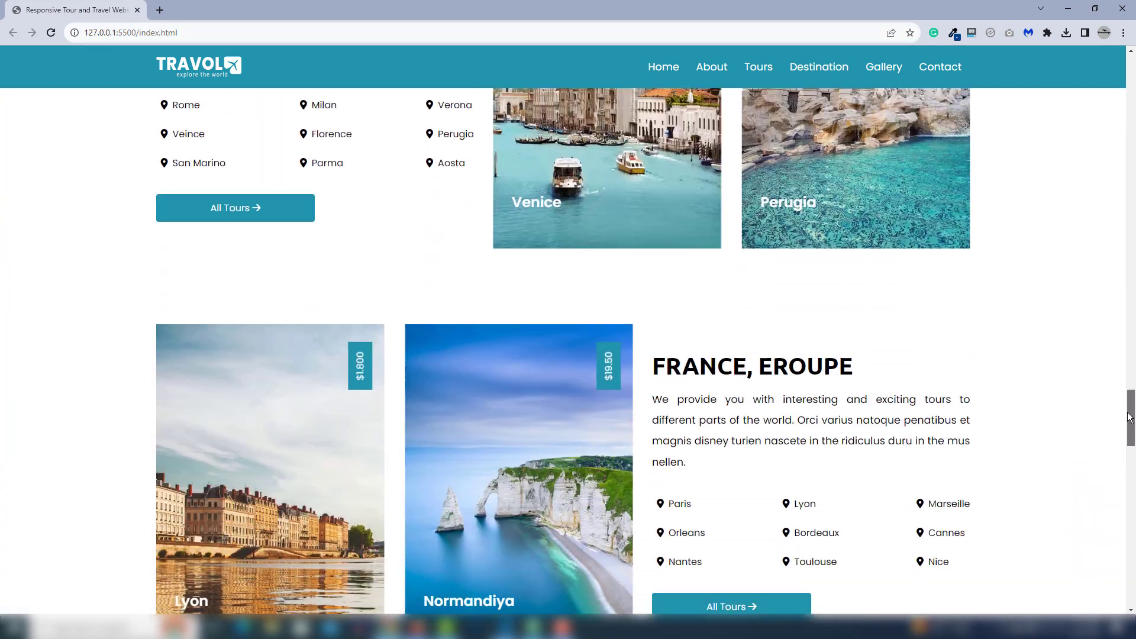
pyautogui.scroll(-3)
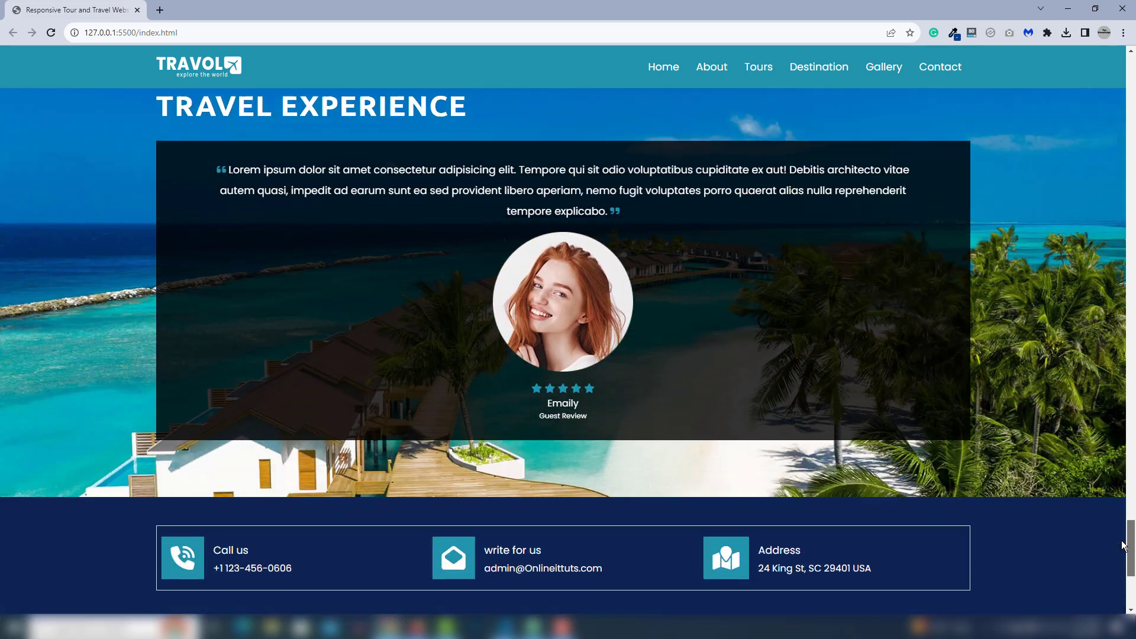
pyautogui.scroll(-3)
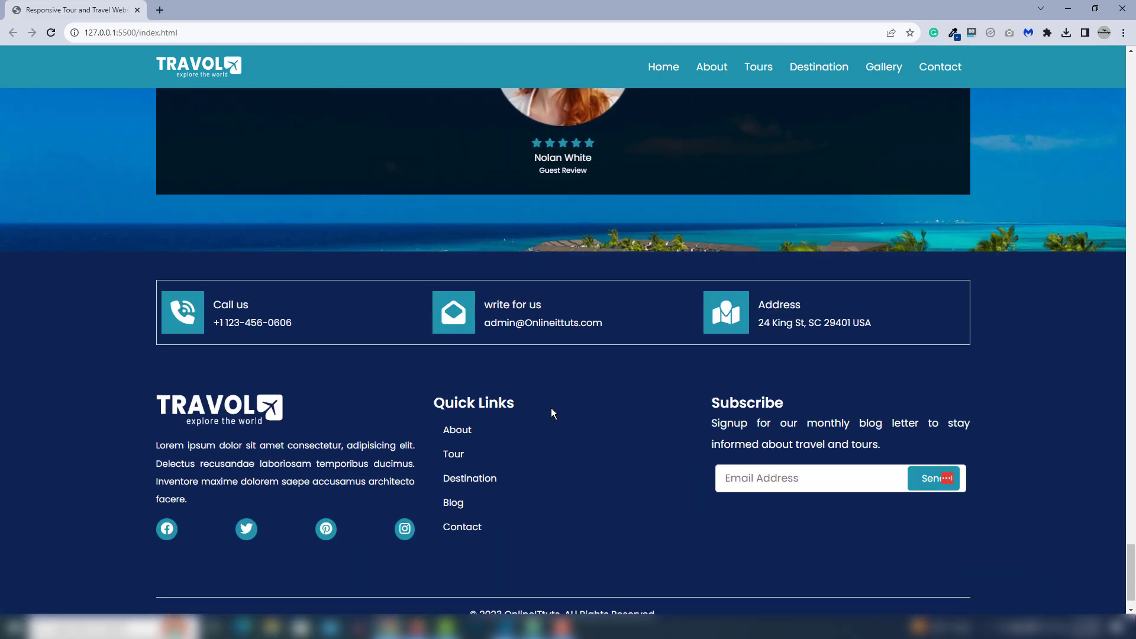
pyautogui.moveTo(427, 246)
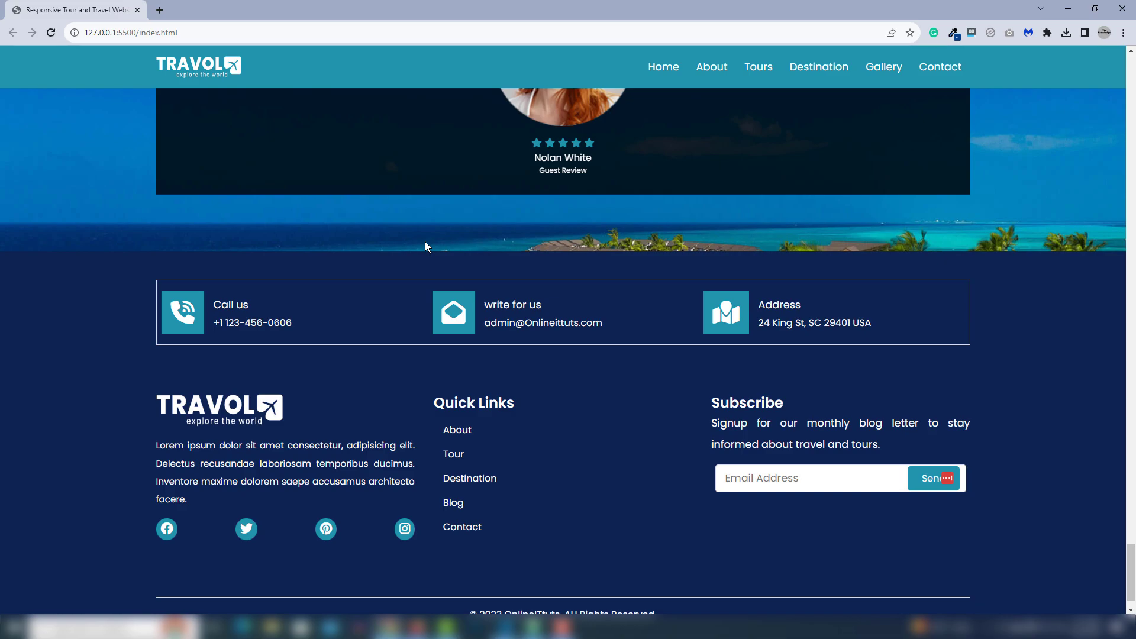
# Search 'google map' in a new Chrome tab, open Google Maps, and focus its search box
pyautogui.click(157, 9)
pyautogui.write('go')
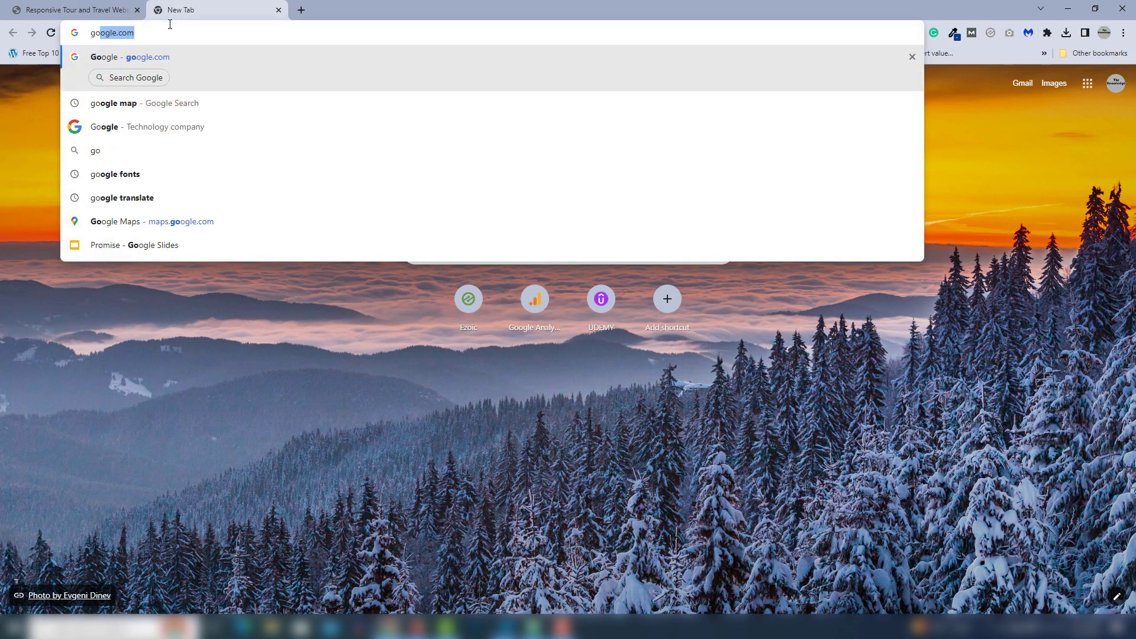
pyautogui.click(113, 103)
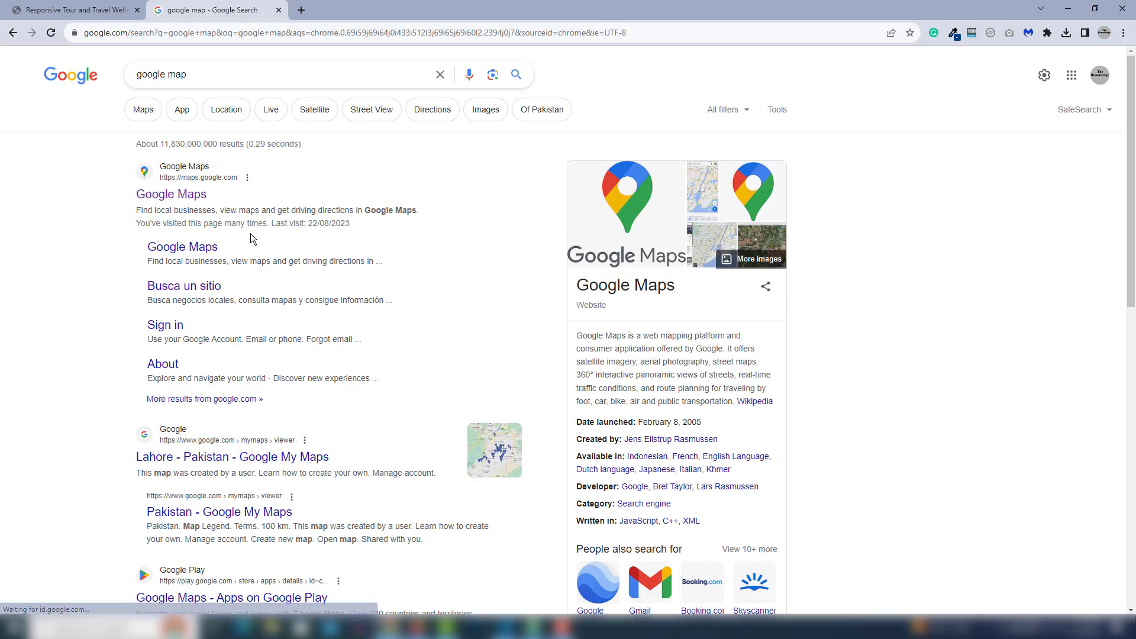
pyautogui.click(177, 194)
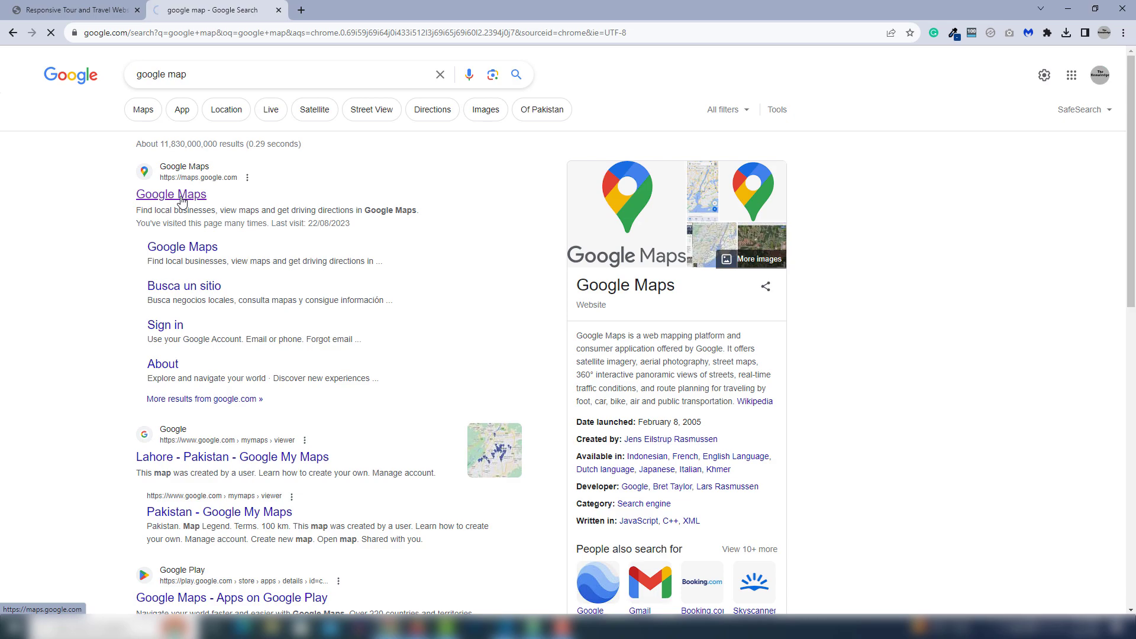
pyautogui.click(171, 194)
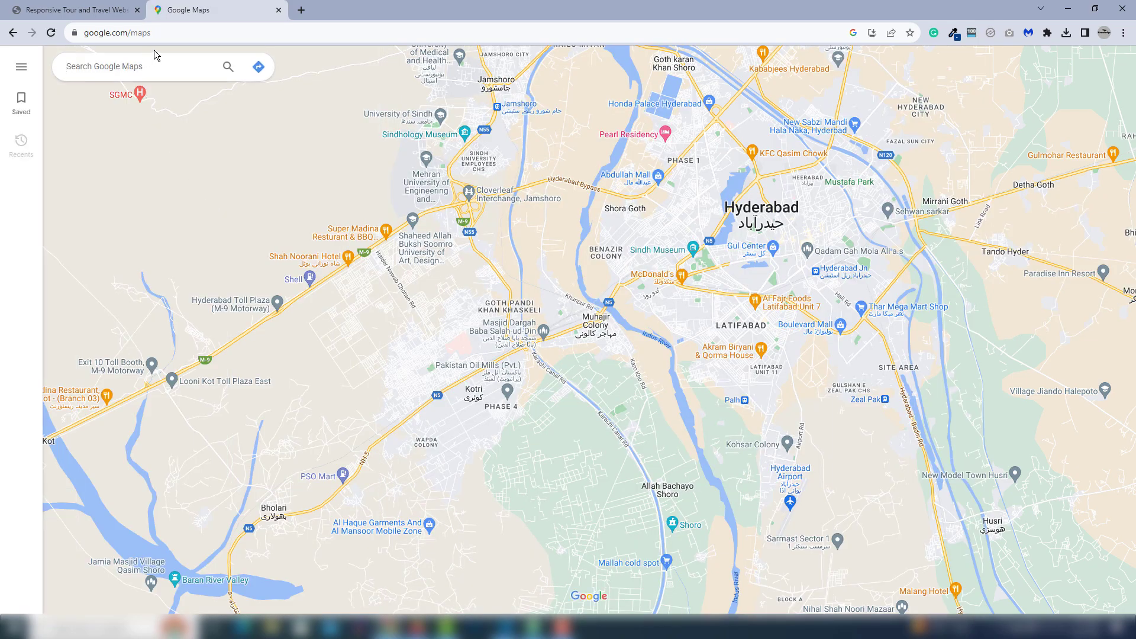
pyautogui.click(130, 65)
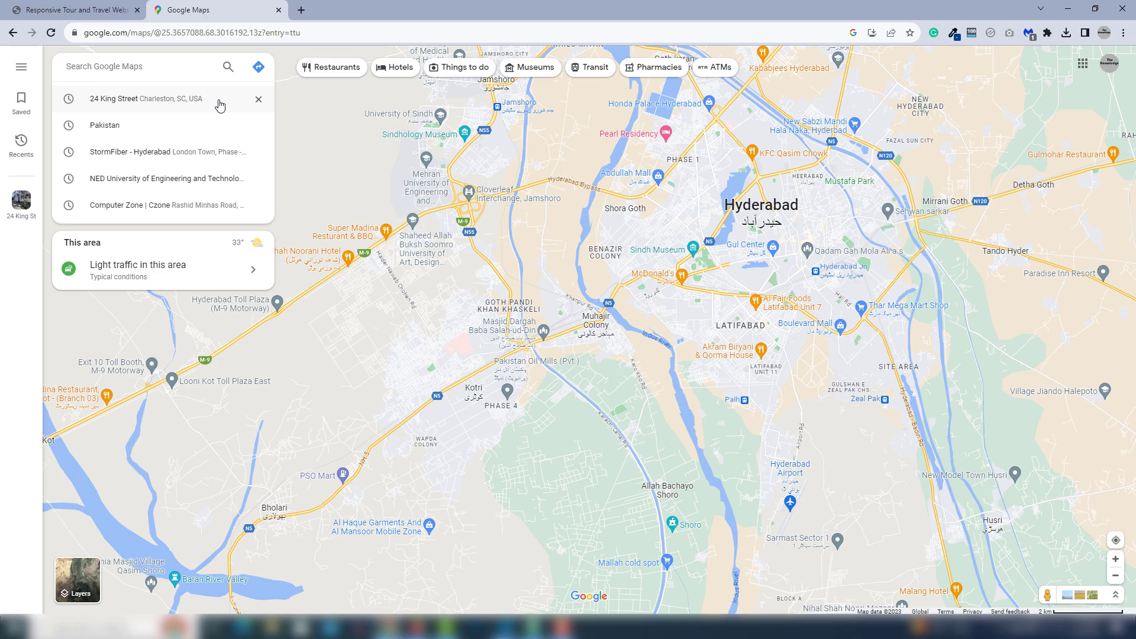
pyautogui.click(145, 98)
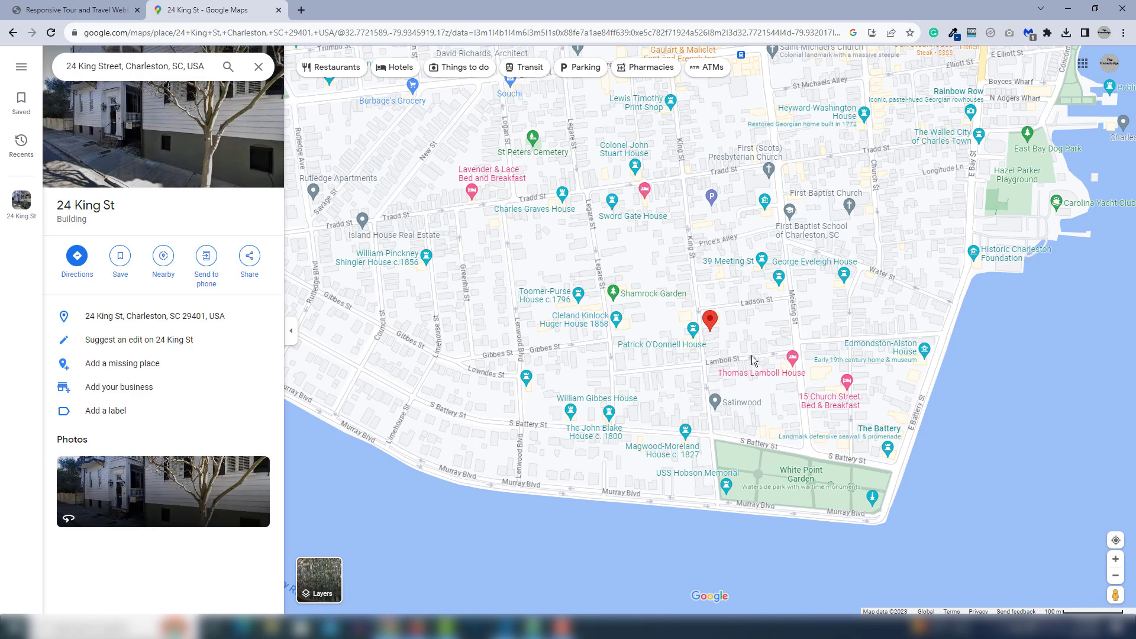
pyautogui.moveTo(716, 327)
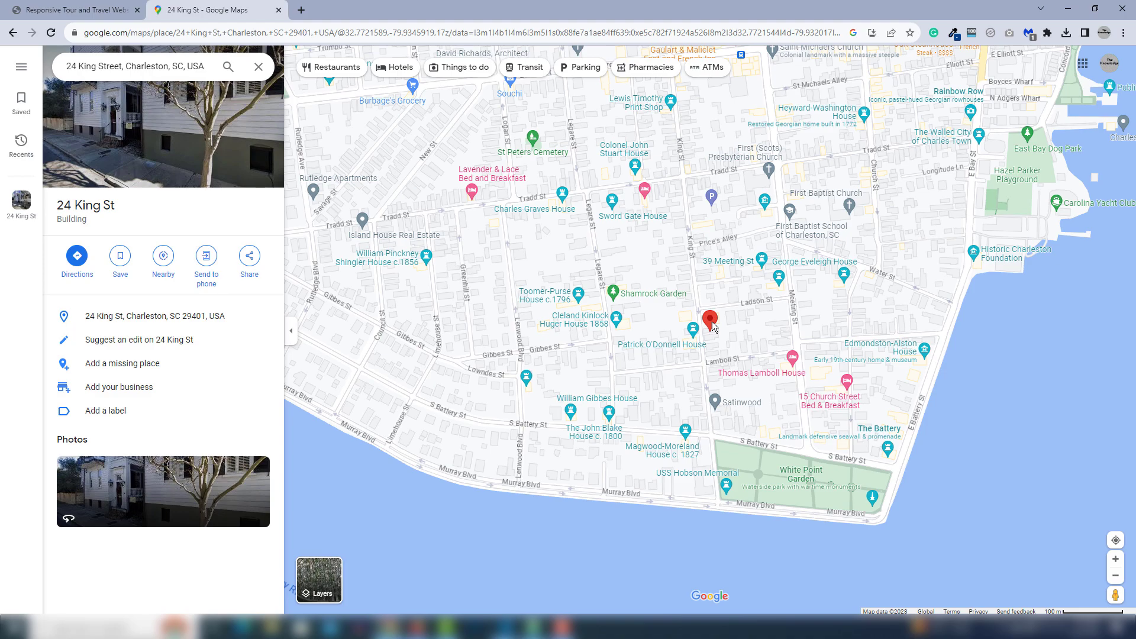
pyautogui.moveTo(250, 260)
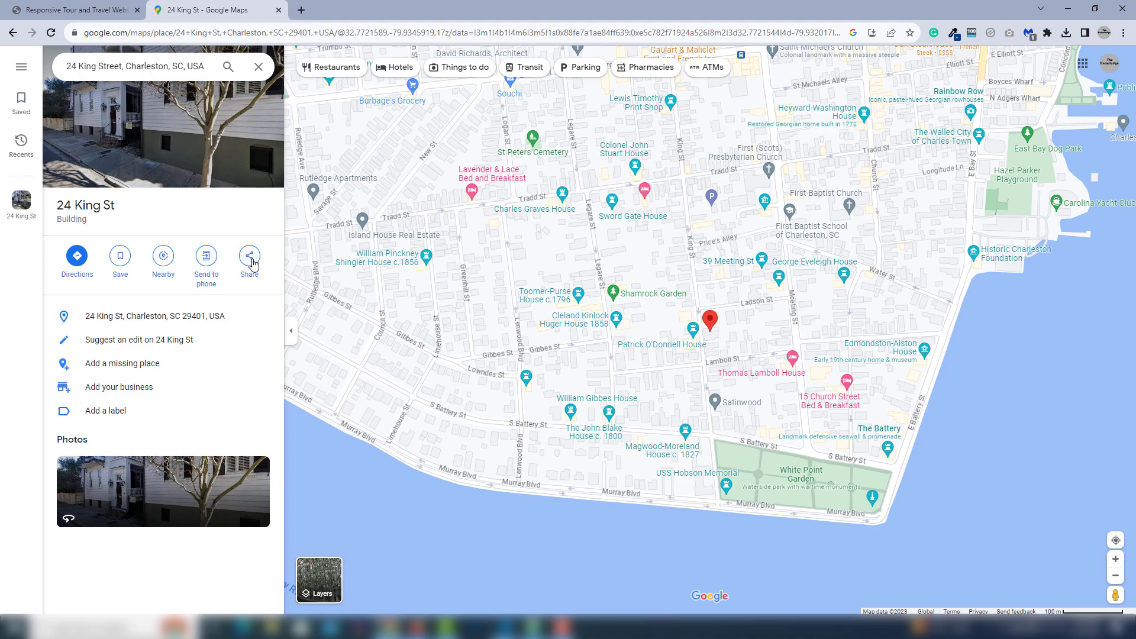
# Set a custom 800 × 600 embed map for 24 King St and preview it at actual size
pyautogui.click(249, 256)
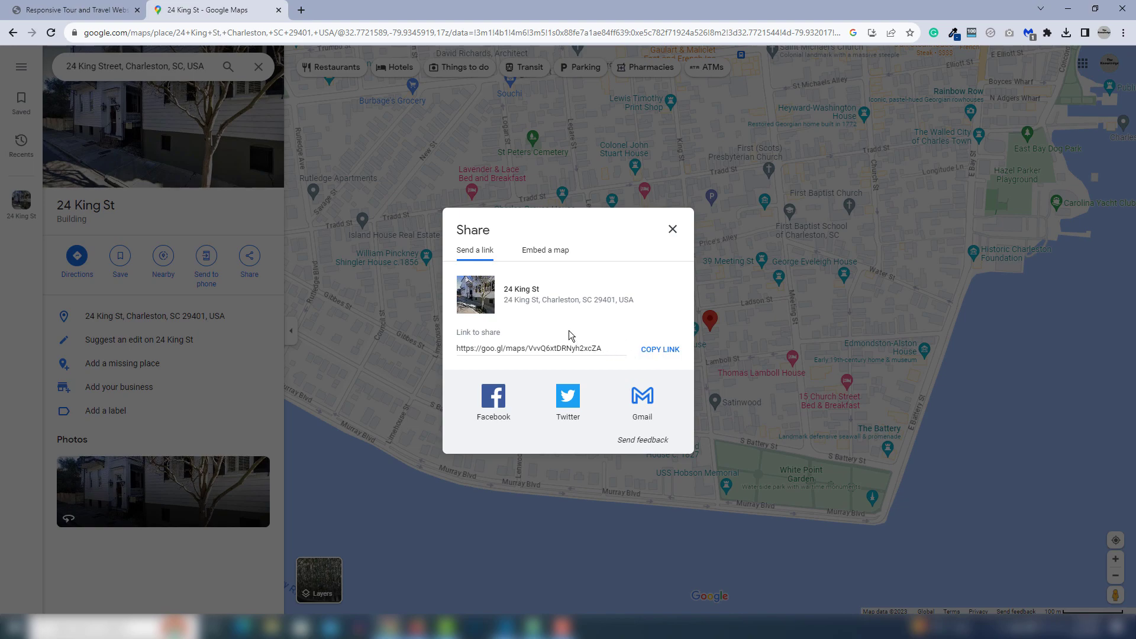
pyautogui.moveTo(545, 254)
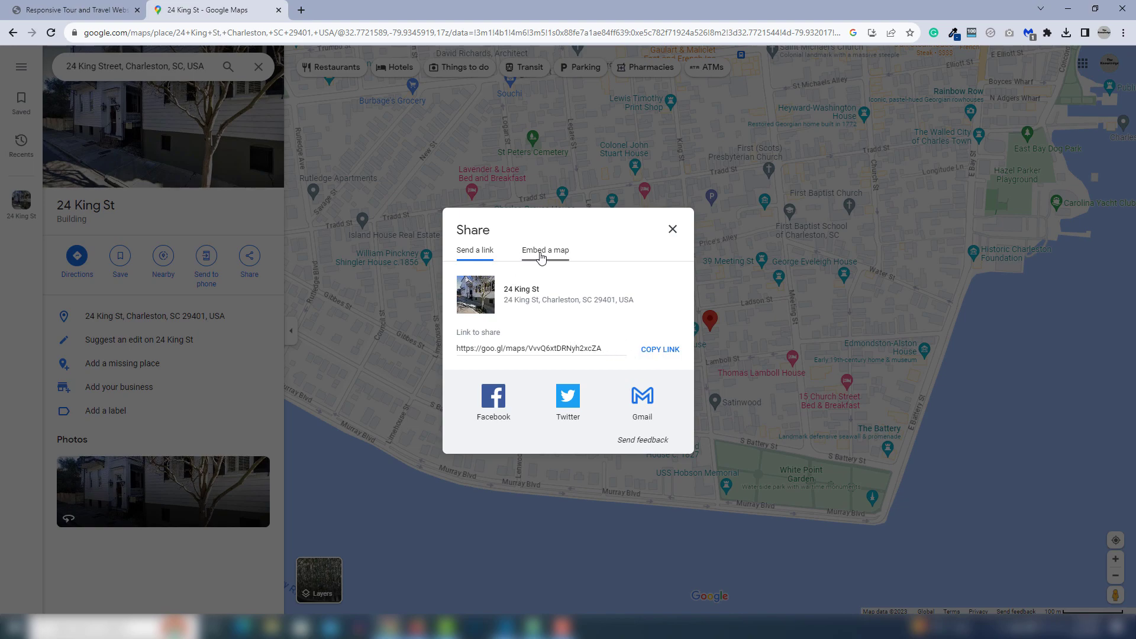
pyautogui.click(545, 250)
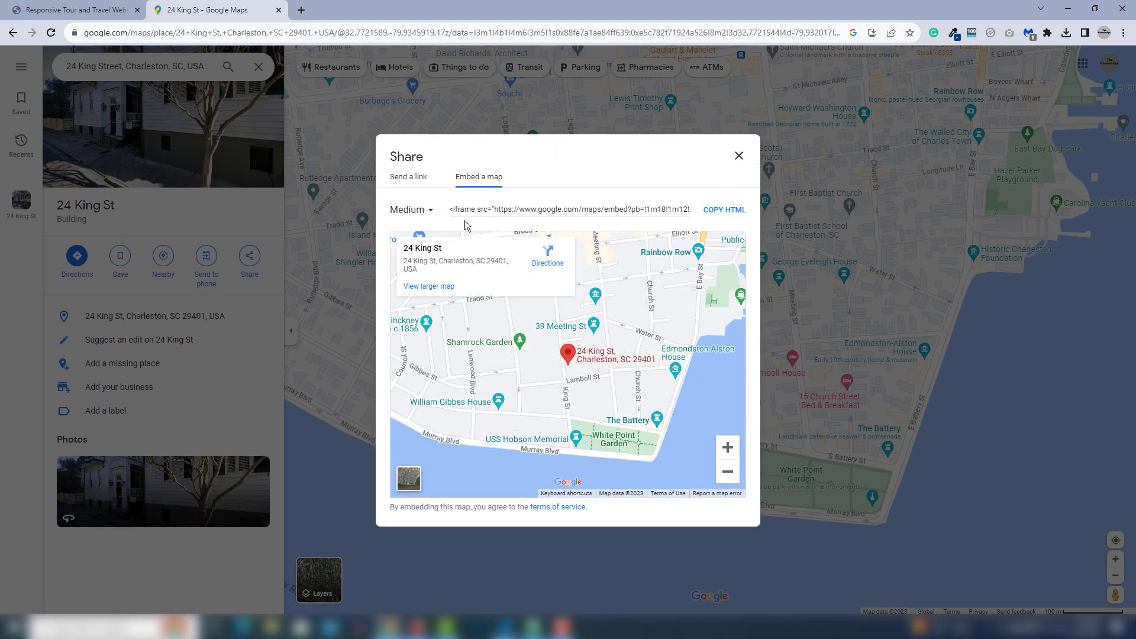
pyautogui.click(409, 209)
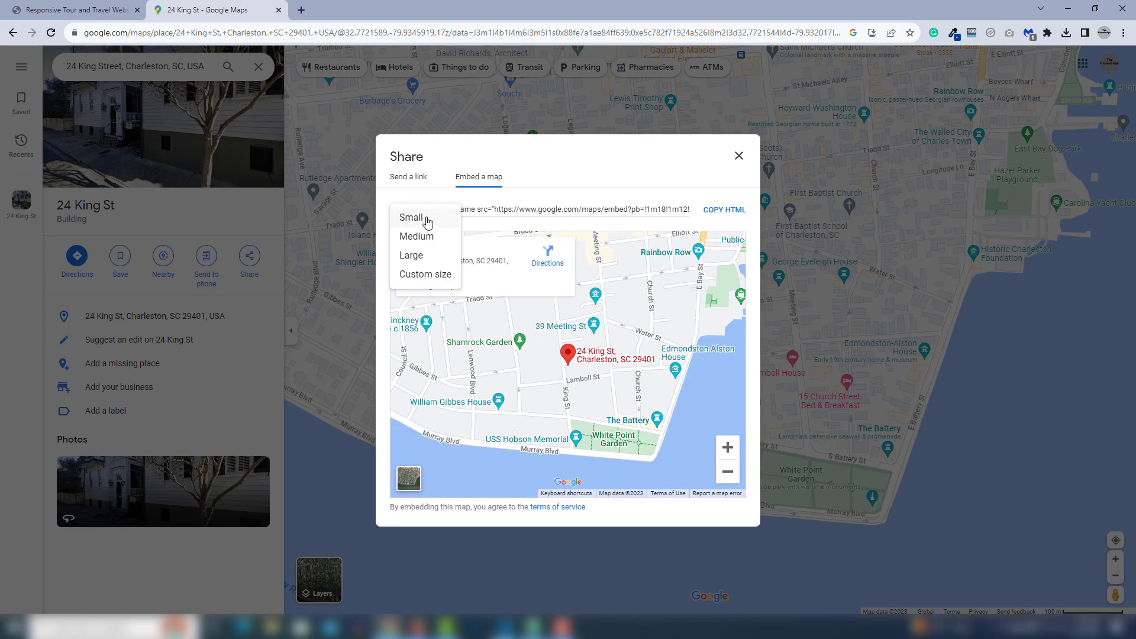
pyautogui.click(411, 255)
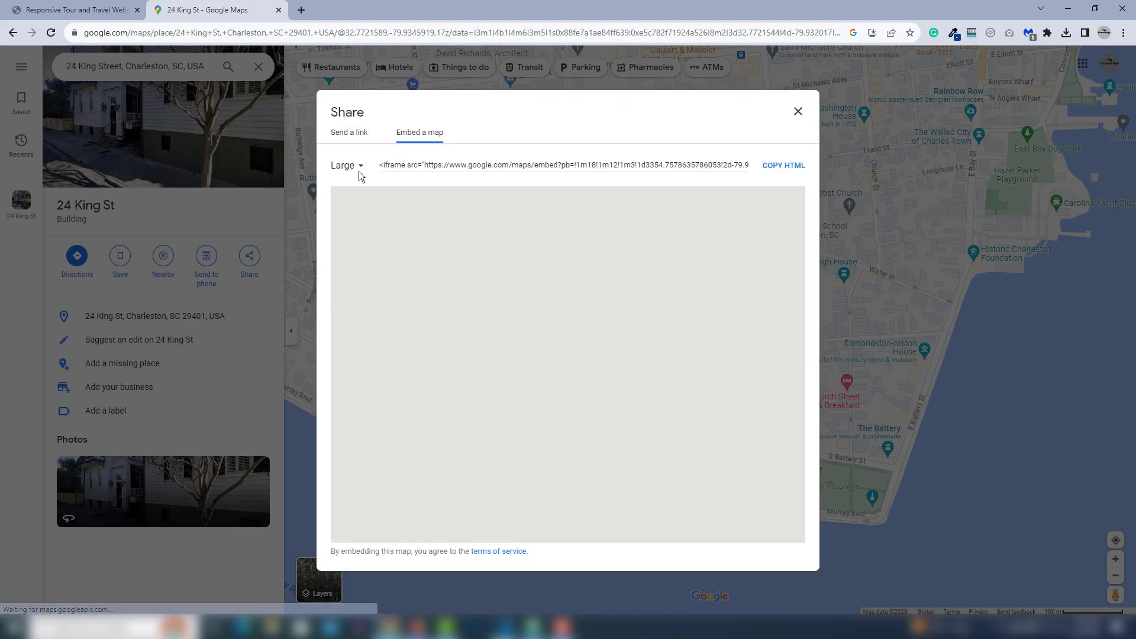
pyautogui.click(347, 165)
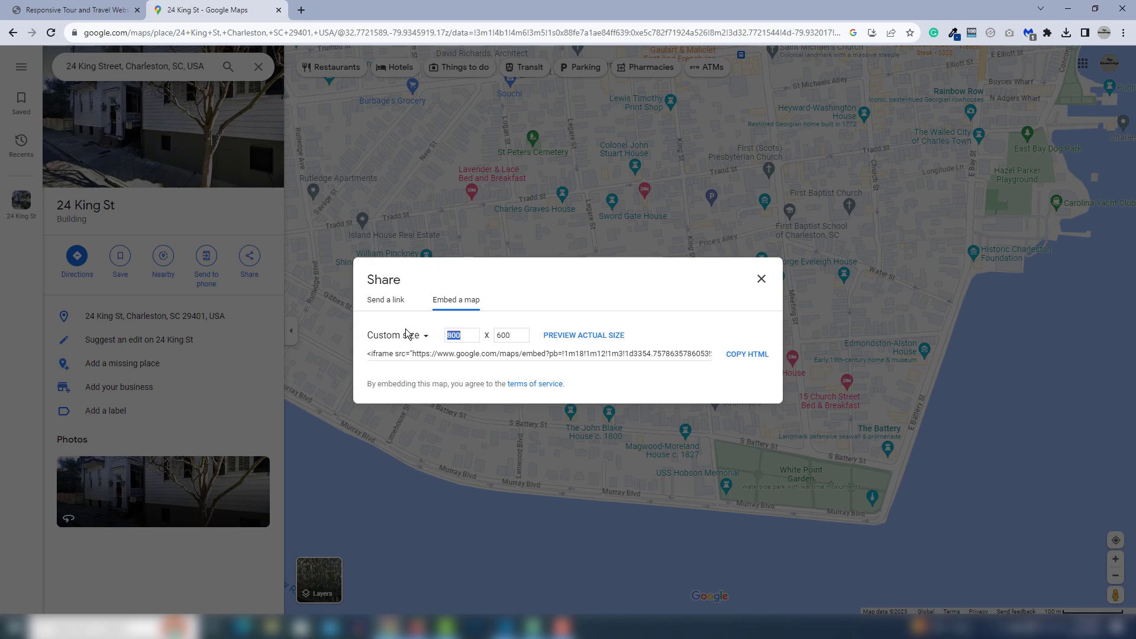
pyautogui.click(510, 335)
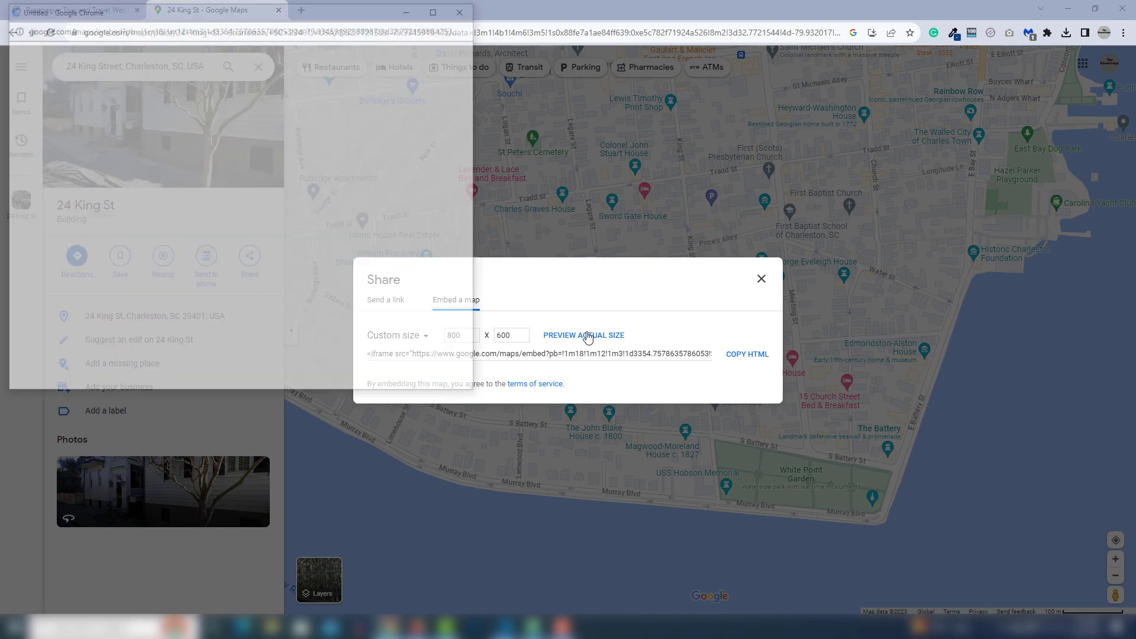
pyautogui.click(584, 335)
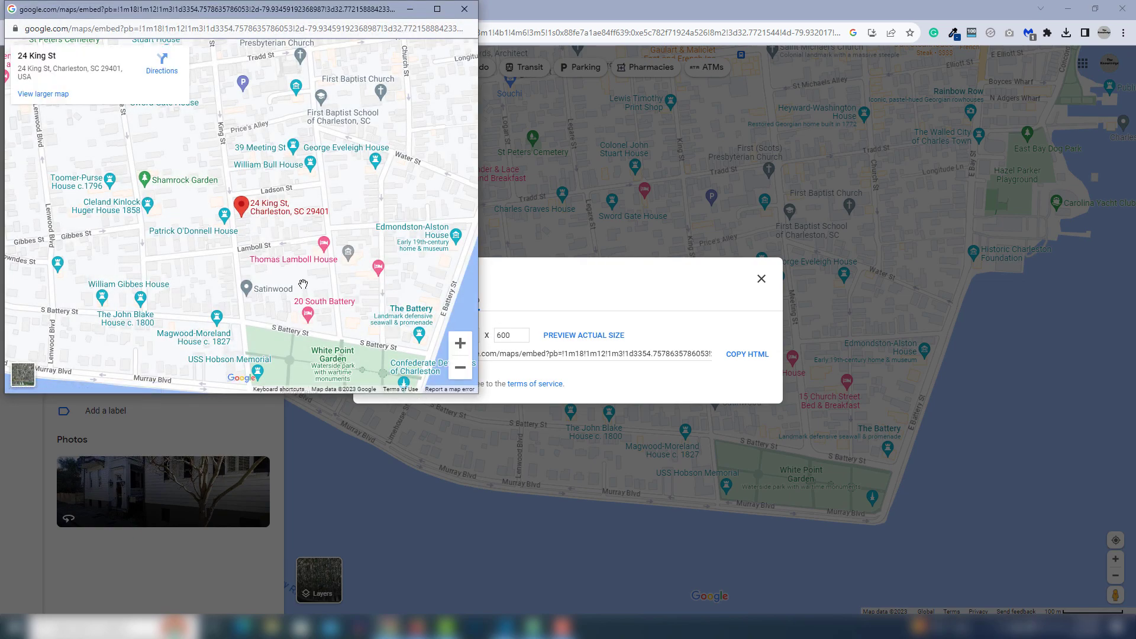
pyautogui.moveTo(428, 93)
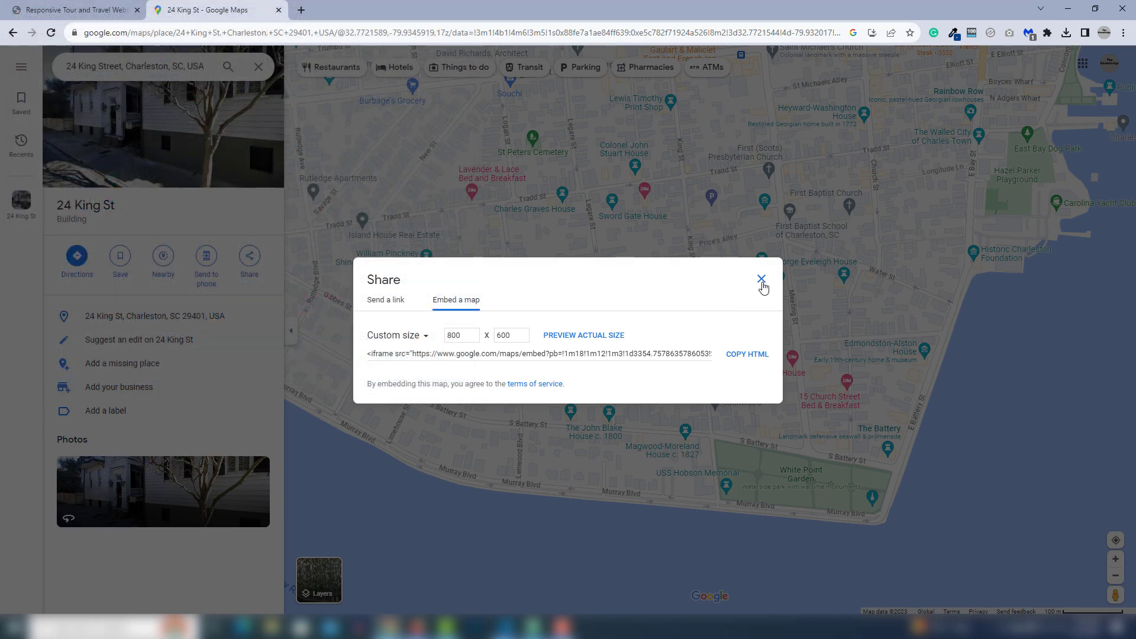
# Reopen Share for 24 King St, go to Embed a map, and copy the medium map's HTML
pyautogui.click(761, 278)
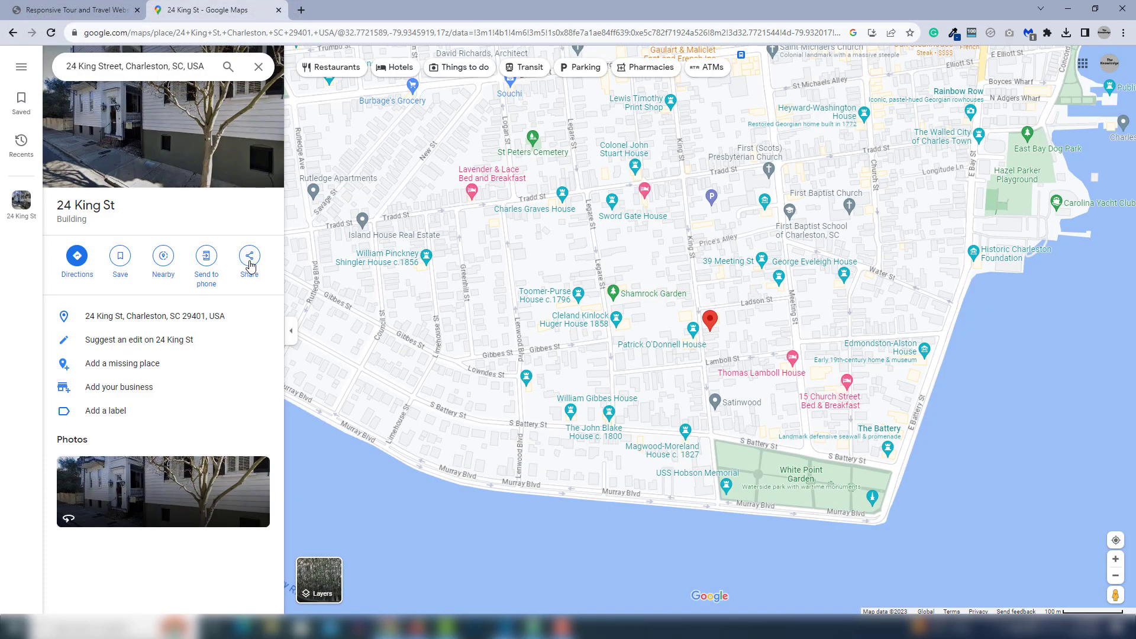
pyautogui.click(249, 255)
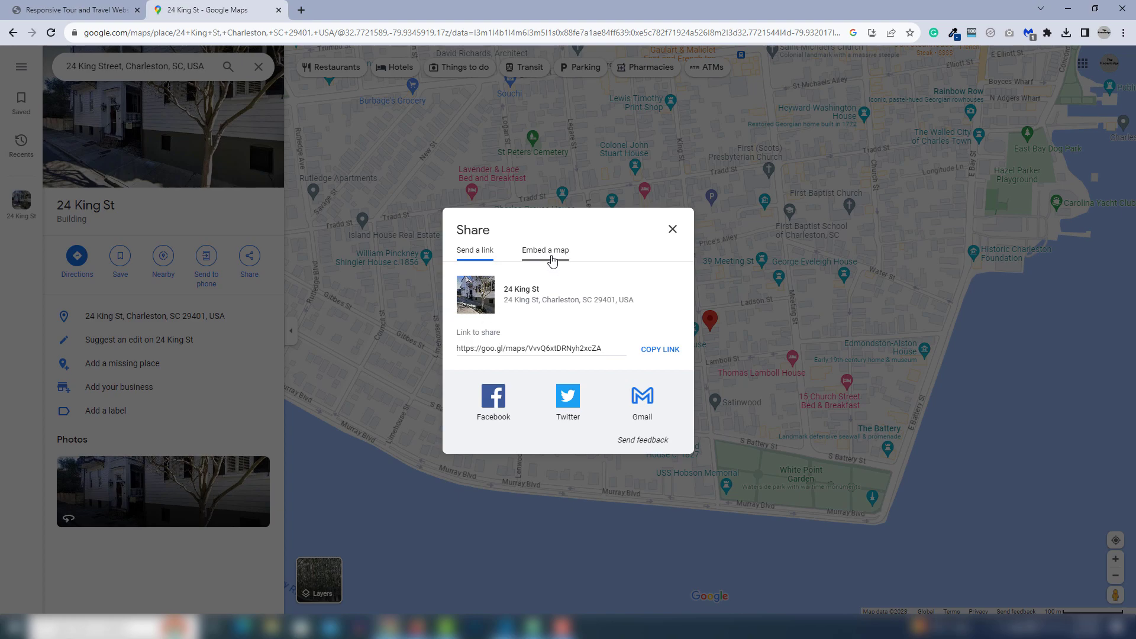
pyautogui.click(545, 249)
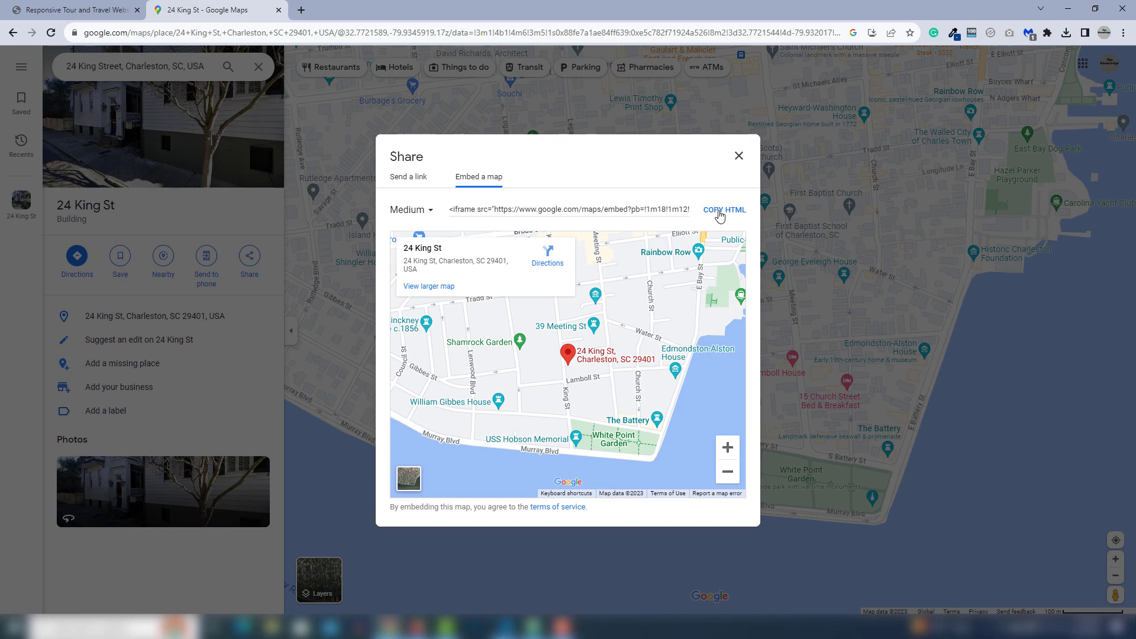
pyautogui.click(725, 210)
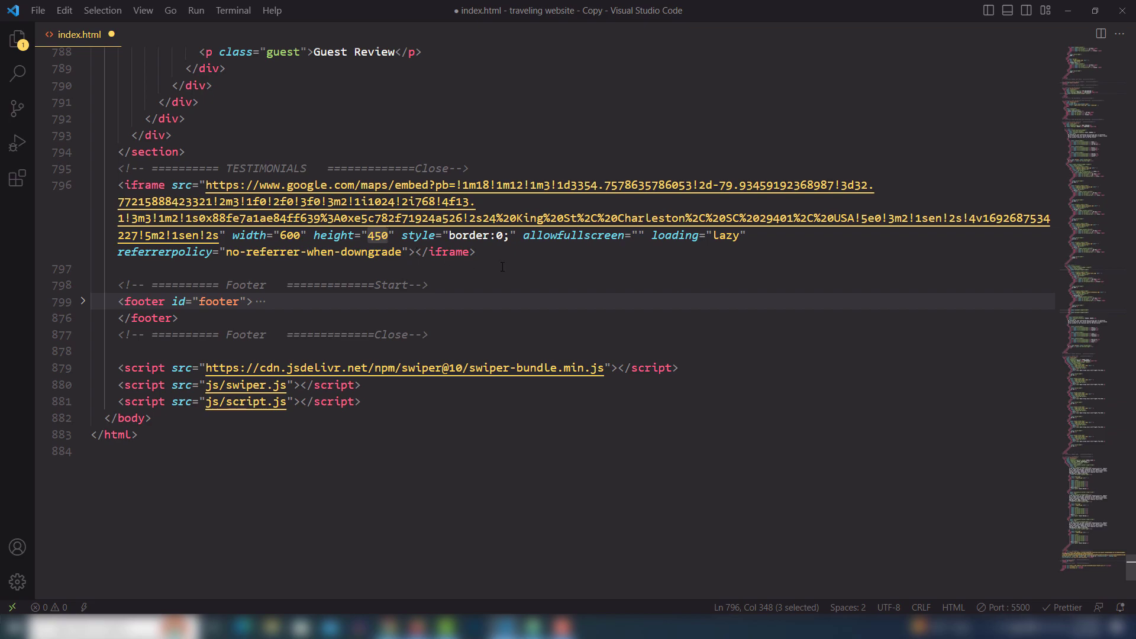
# Save index.html with the formatted iframe and view the travel site tab in Chrome
pyautogui.press('ctrl+s')
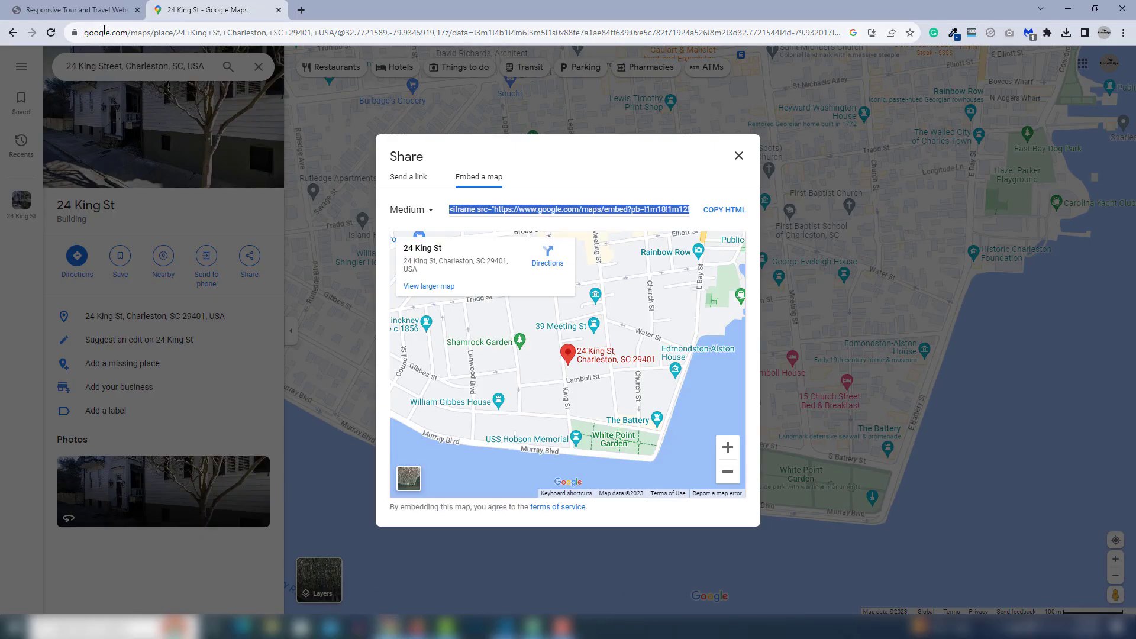
pyautogui.click(76, 10)
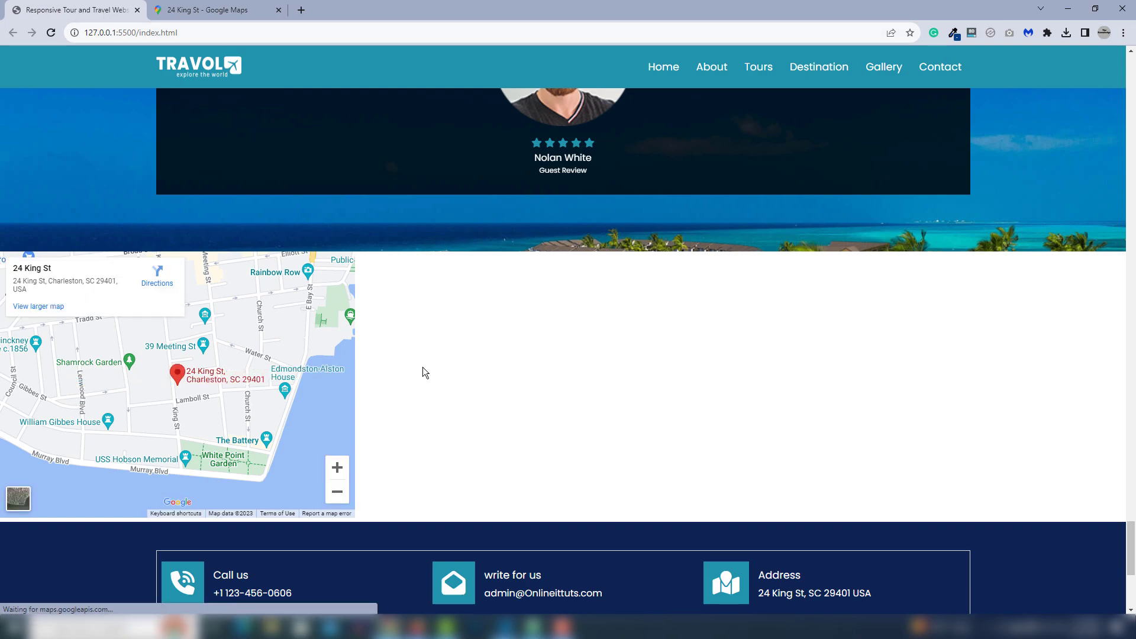
pyautogui.moveTo(283, 346)
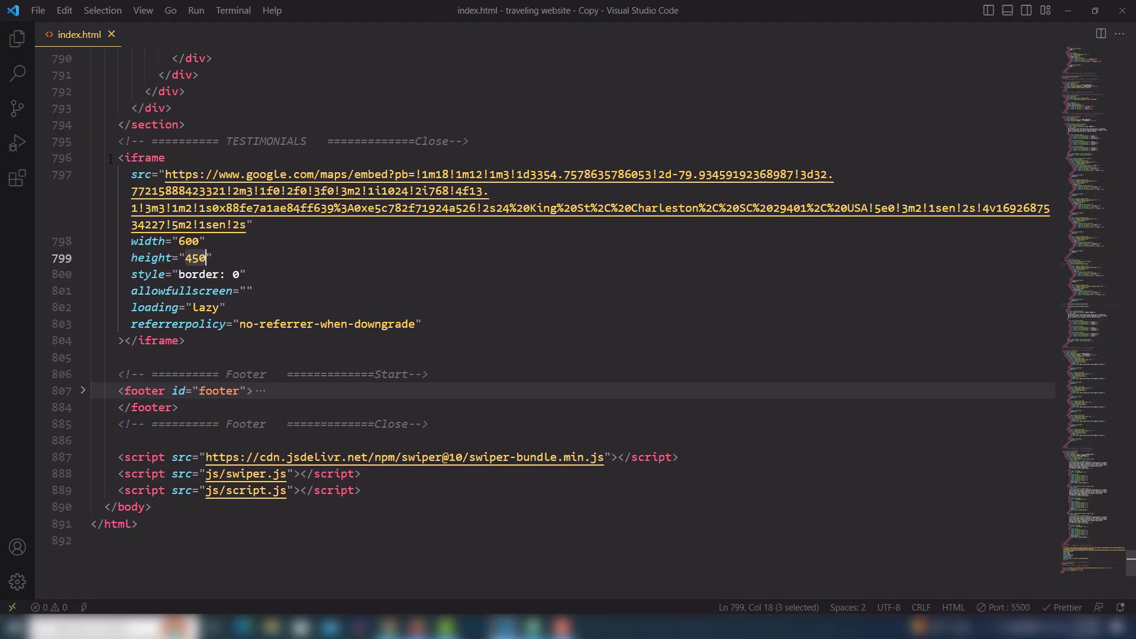
# Wrap the map iframe in a container div, change its width from 600 to 100%, and save
pyautogui.press('Delete')
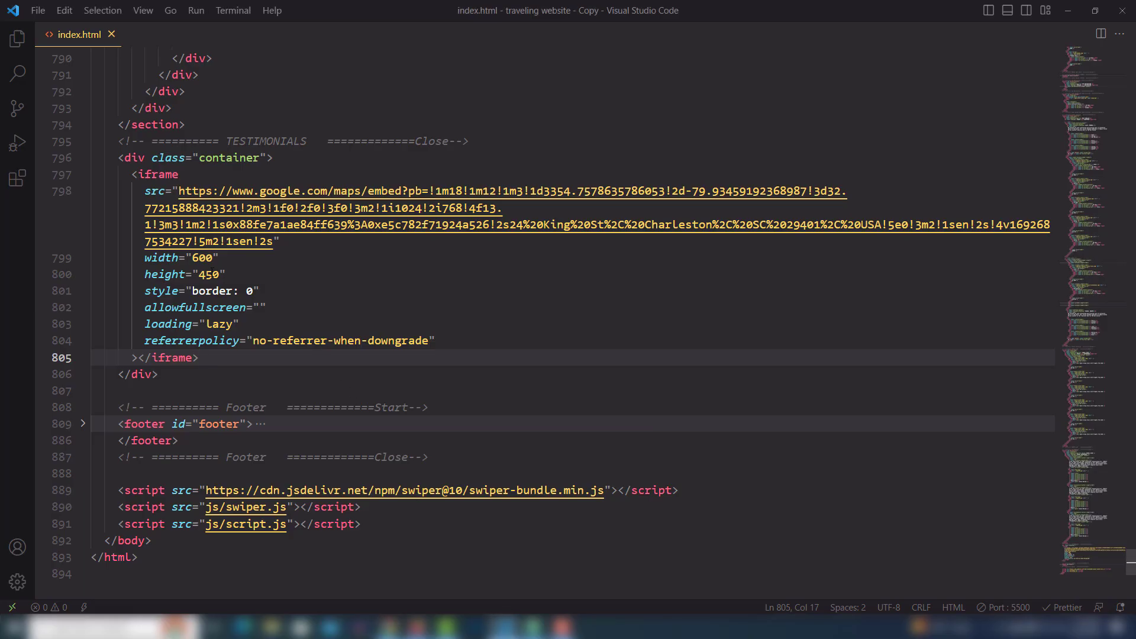
pyautogui.doubleClick(201, 258)
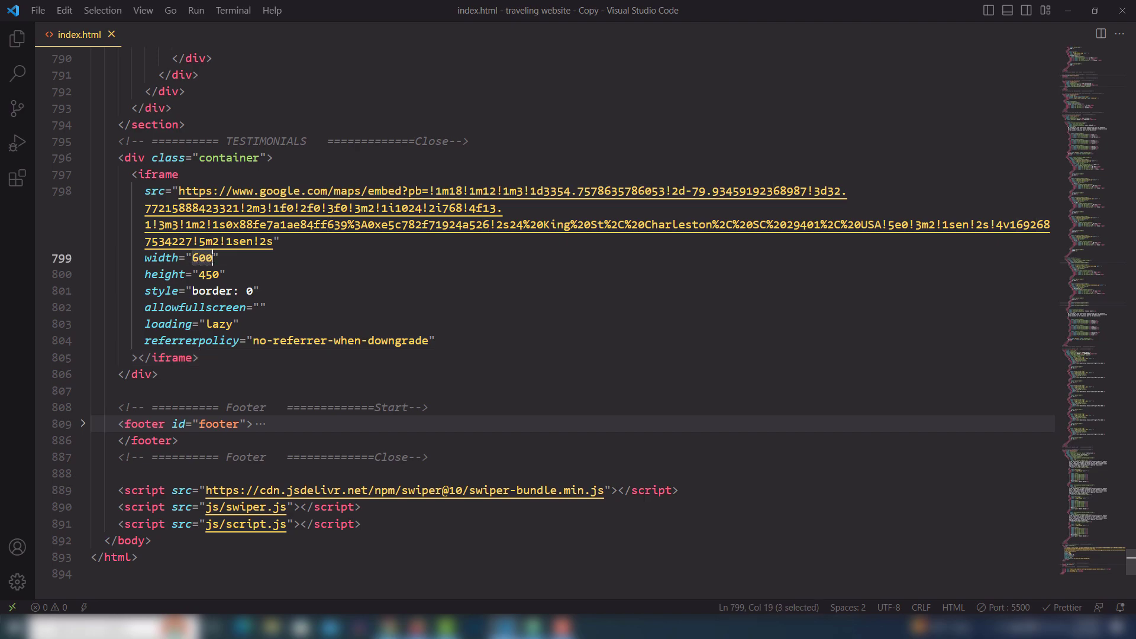
pyautogui.write('100%')
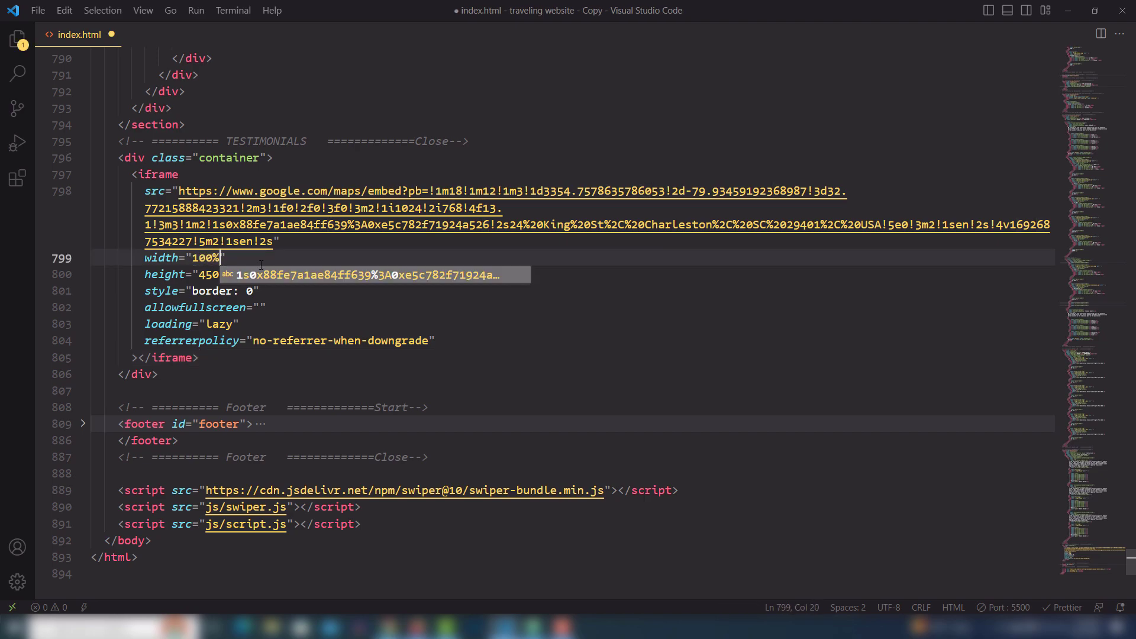
pyautogui.press('Ctrl+s')
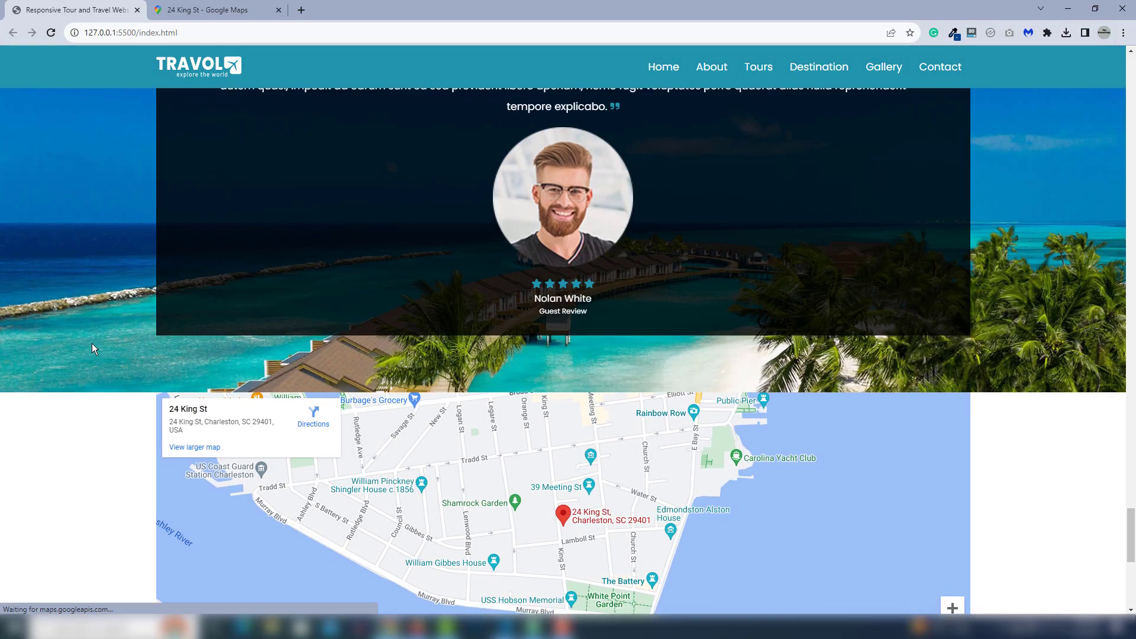
# Remove the container div, save again, and check the full-width map in a maximized browser
pyautogui.scroll(-3)
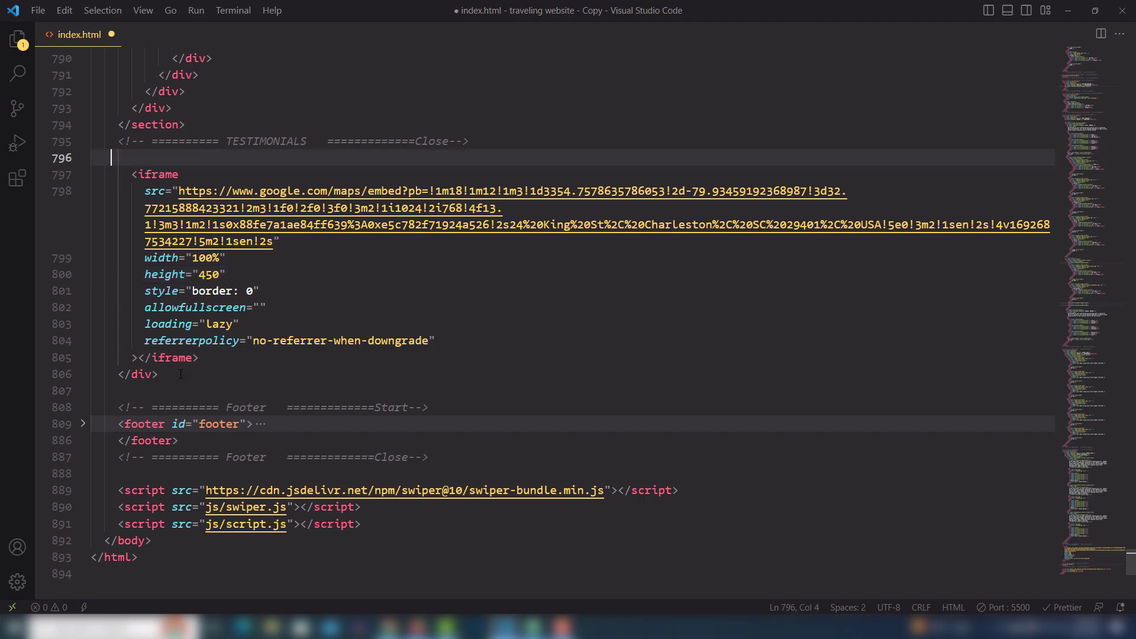
pyautogui.press('Ctrl+s')
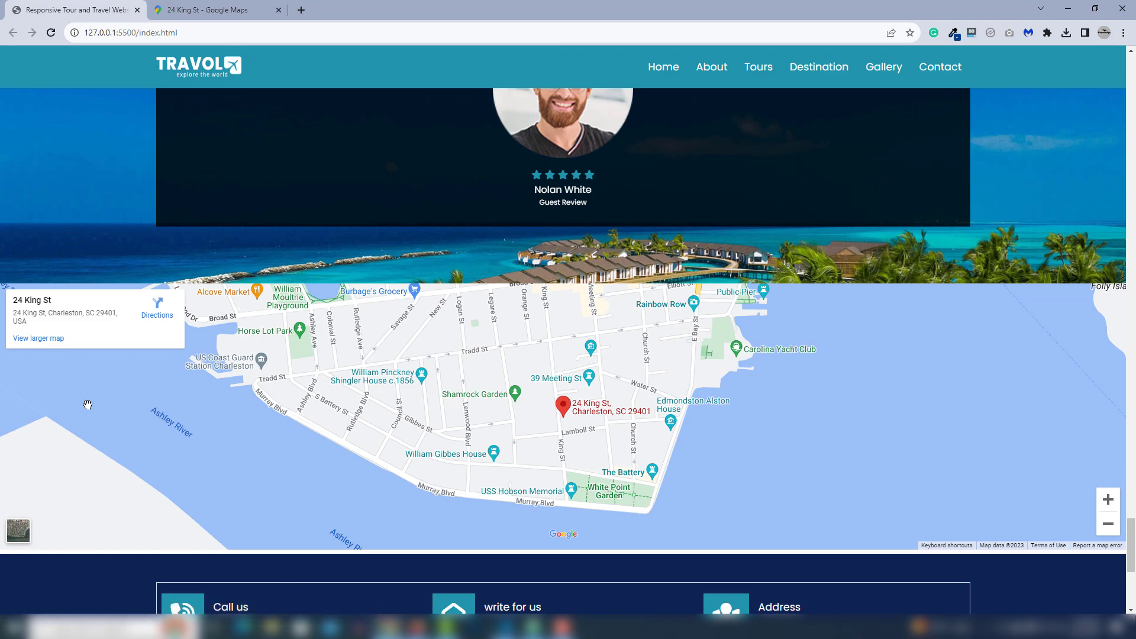
pyautogui.moveTo(810, 361)
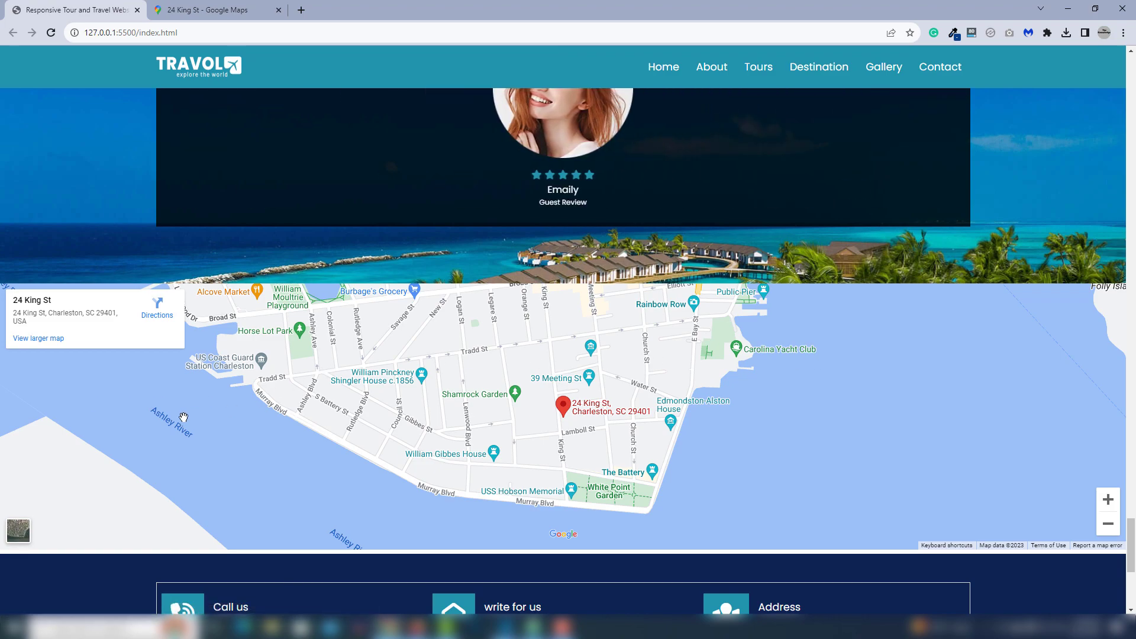
pyautogui.moveTo(430, 390)
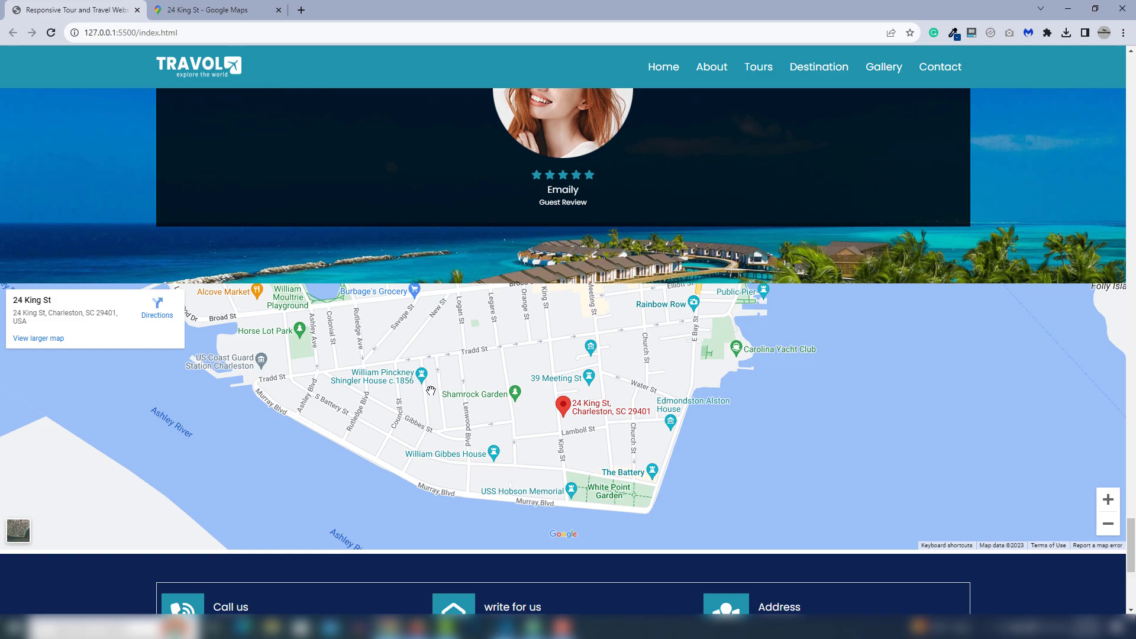
pyautogui.moveTo(441, 397)
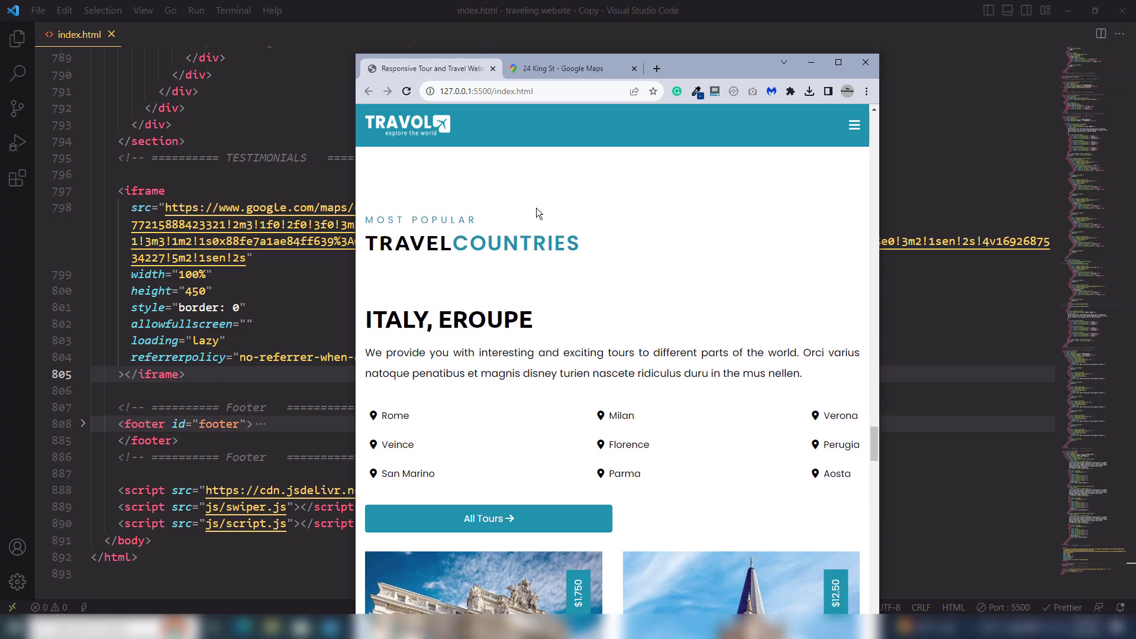
pyautogui.scroll(-3)
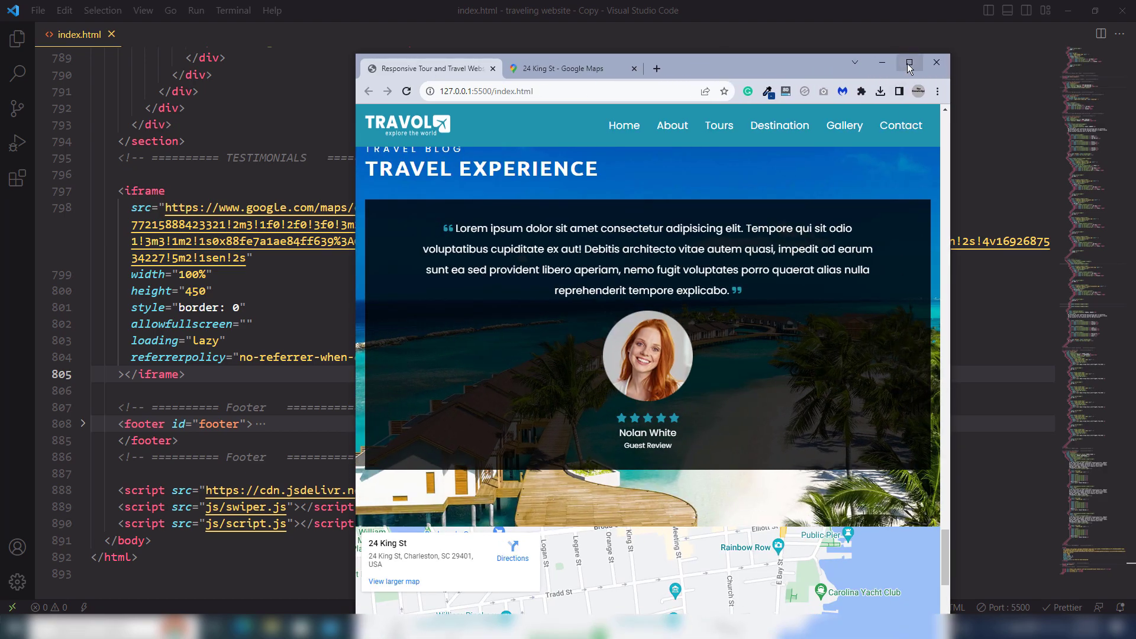
pyautogui.click(909, 62)
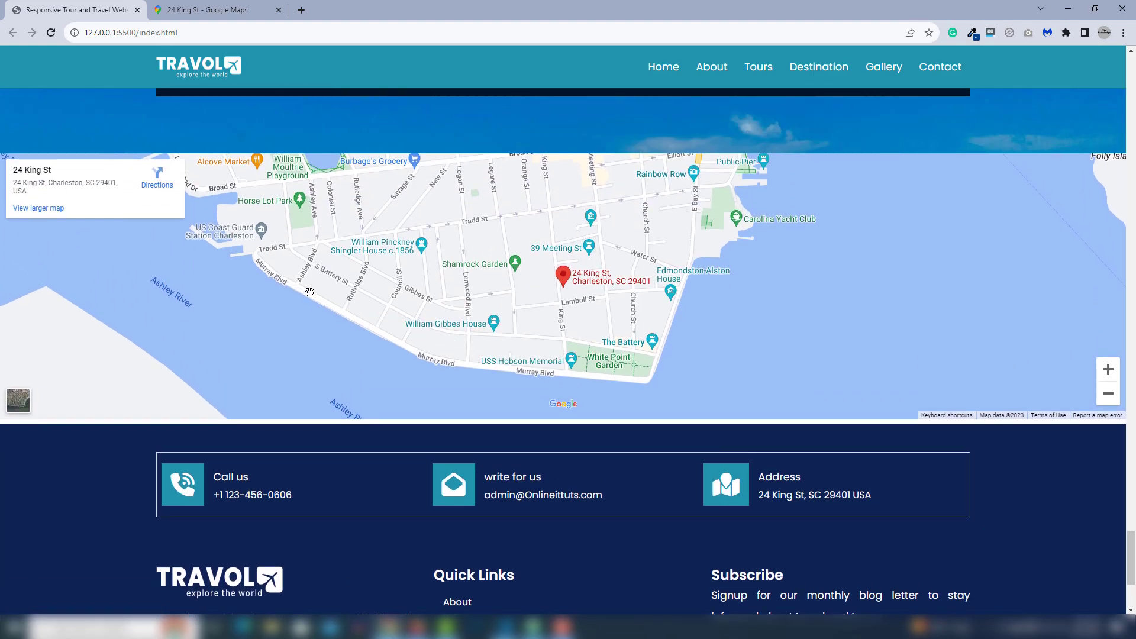
pyautogui.moveTo(287, 284)
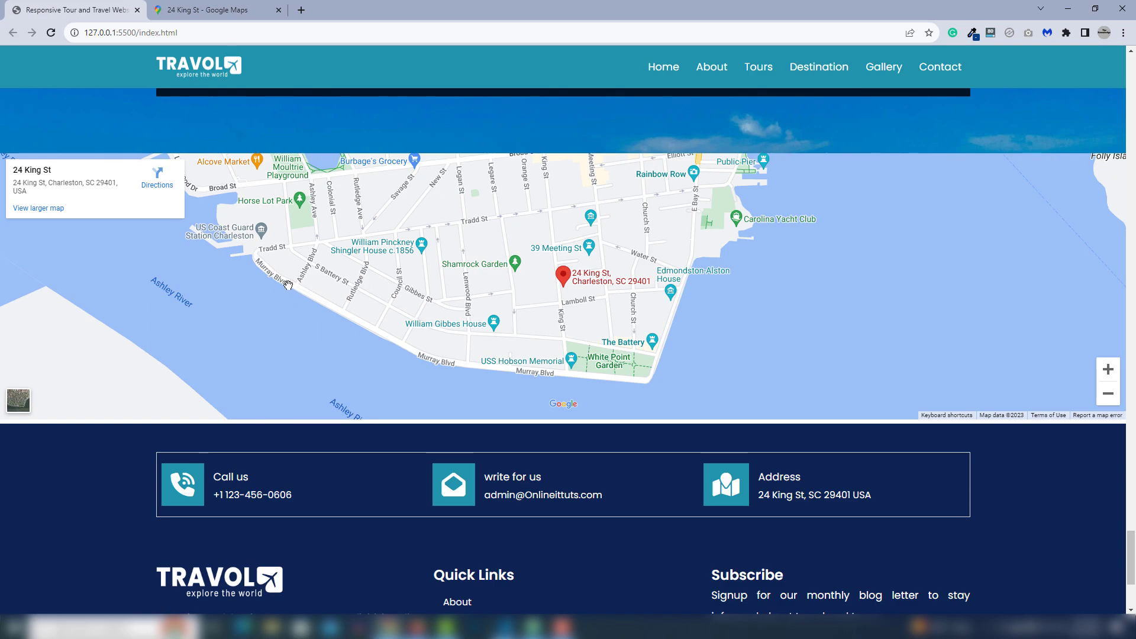
pyautogui.moveTo(524, 411)
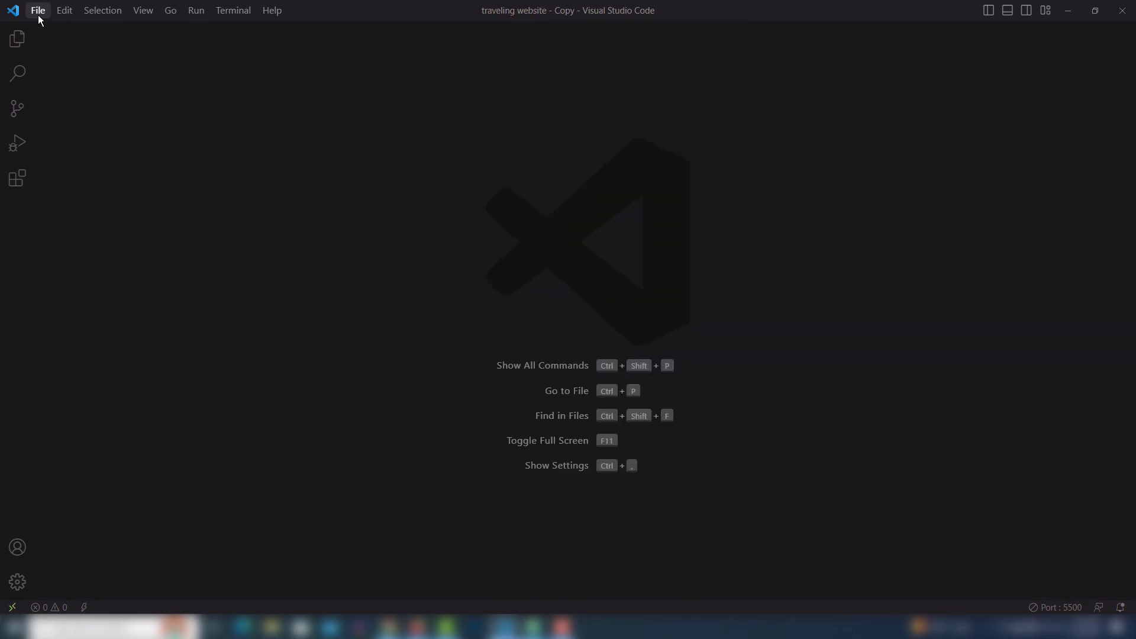
pyautogui.click(37, 10)
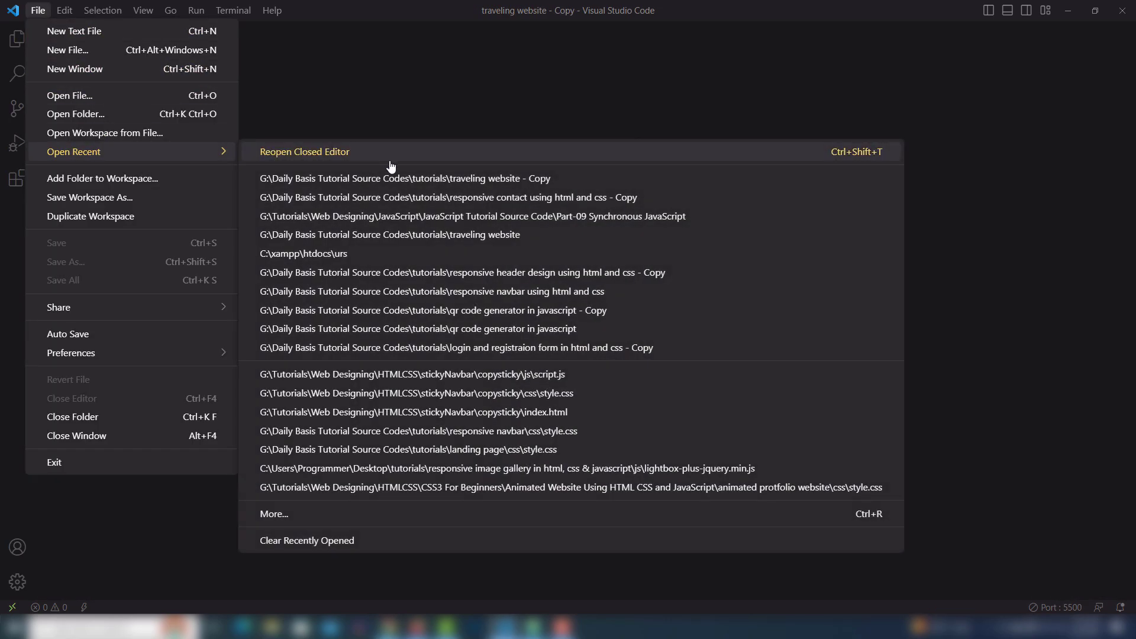
pyautogui.moveTo(453, 206)
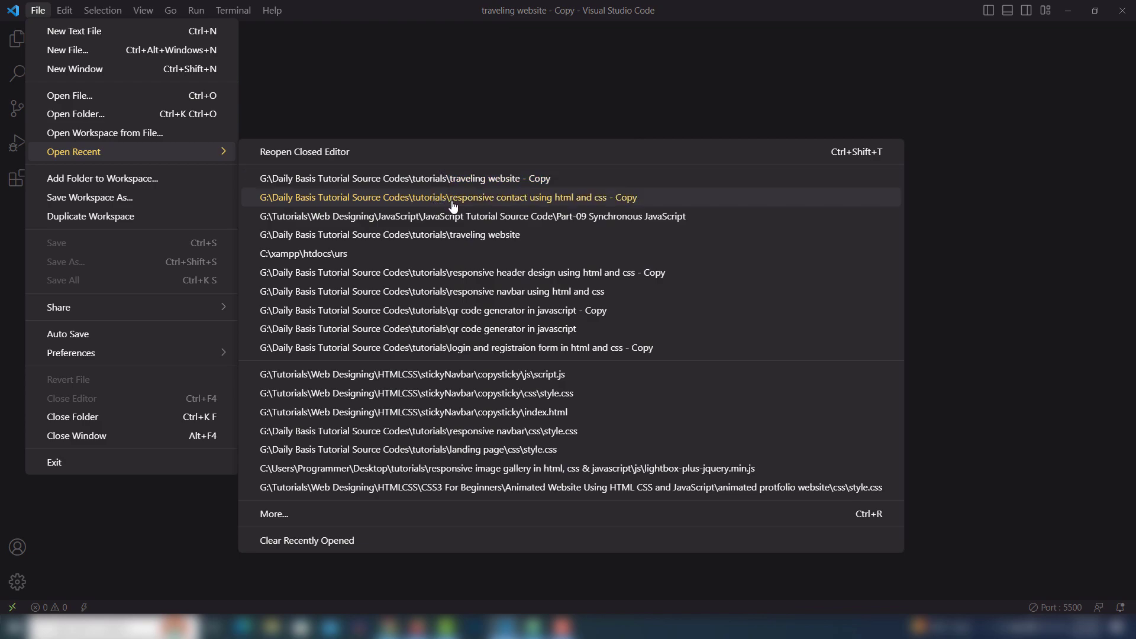
pyautogui.click(450, 197)
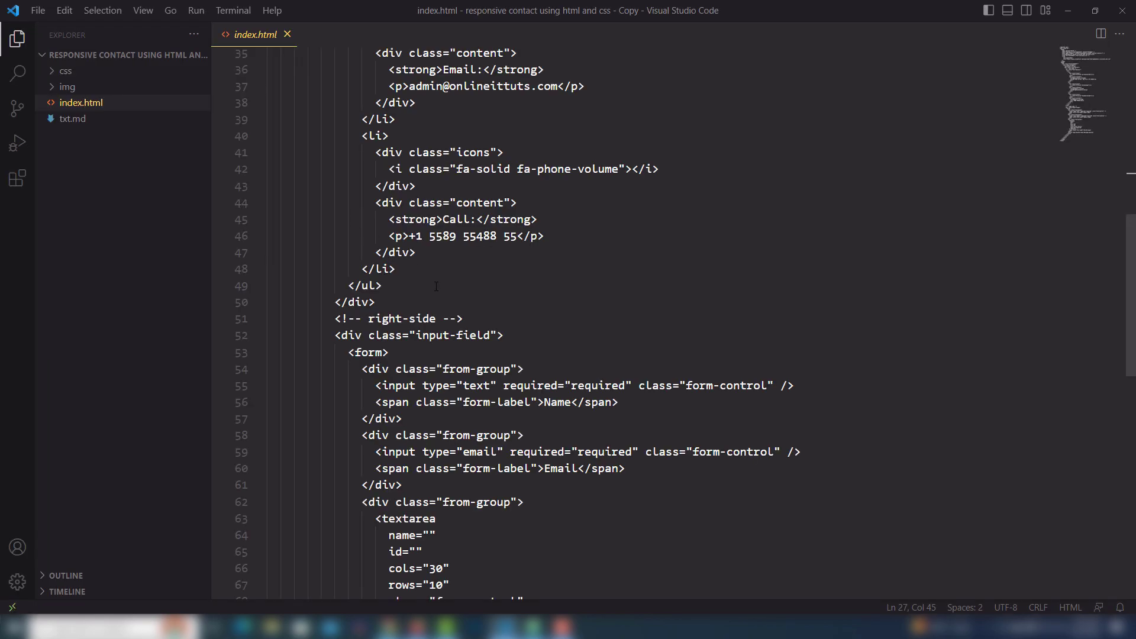
pyautogui.click(525, 369)
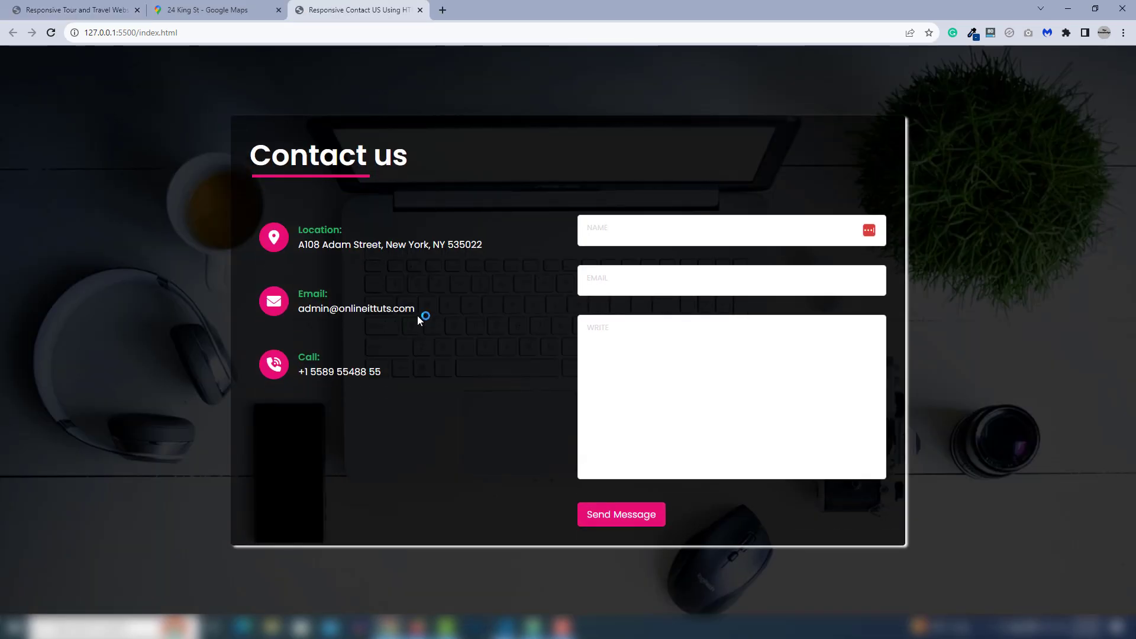
pyautogui.moveTo(1009, 309)
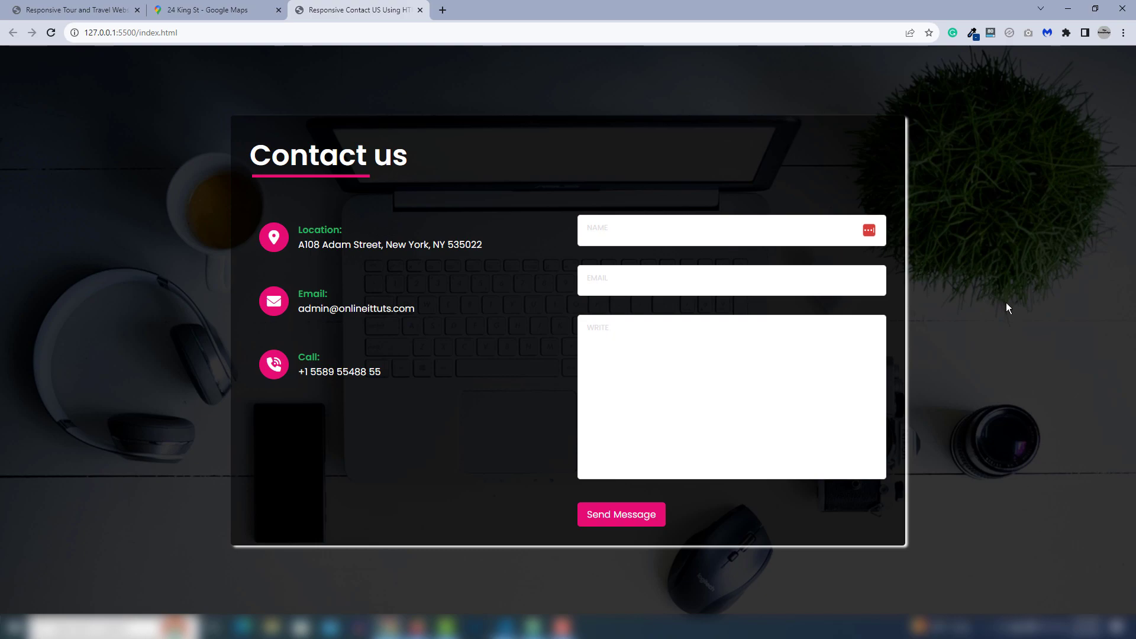
pyautogui.moveTo(386, 329)
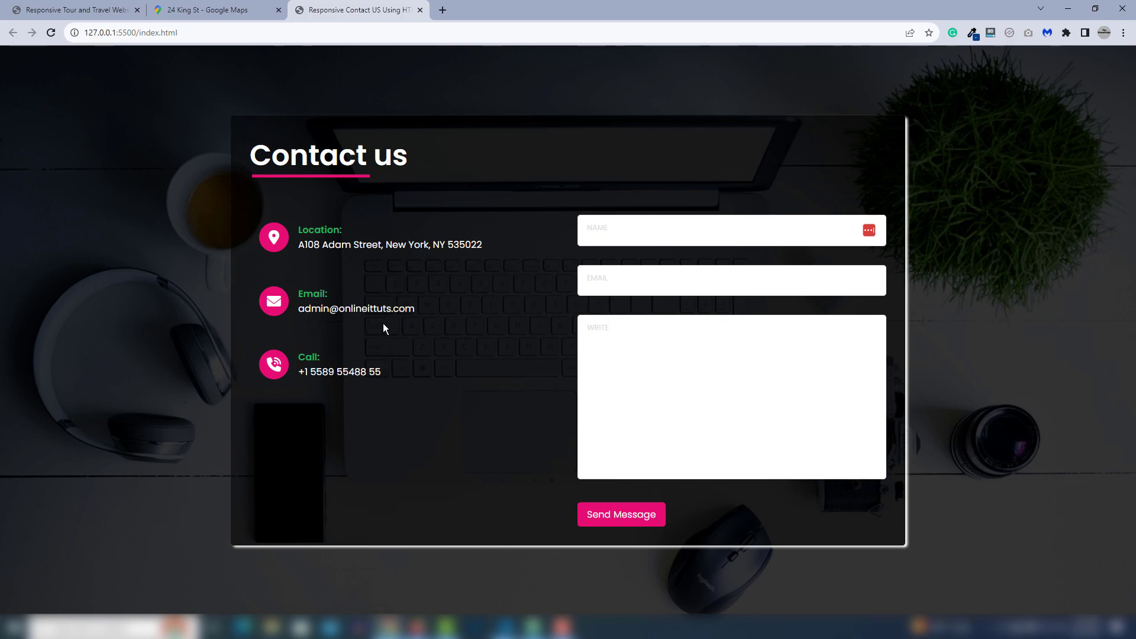
pyautogui.moveTo(297, 260)
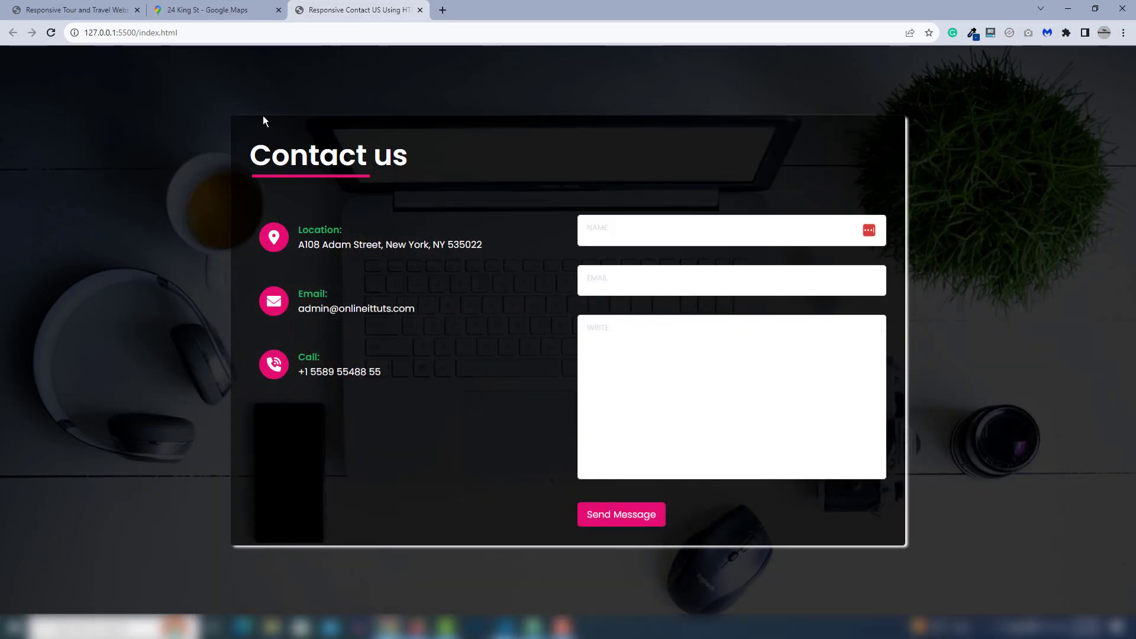
# Copy the map's embed HTML again and select the contact list inside form-details
pyautogui.click(213, 9)
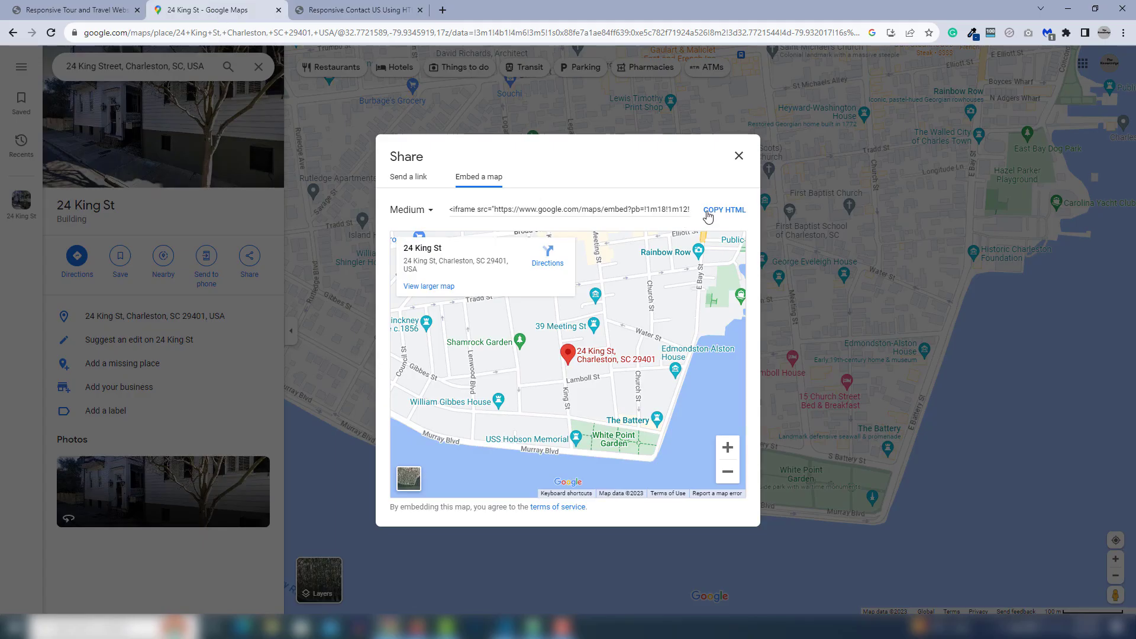
pyautogui.click(725, 209)
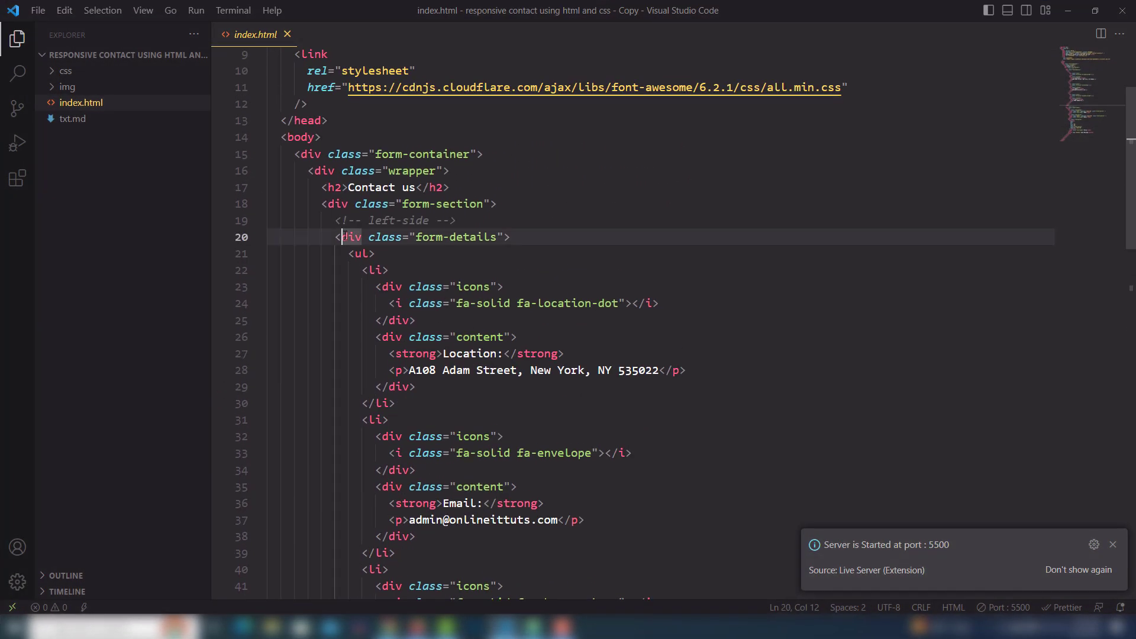
pyautogui.click(260, 237)
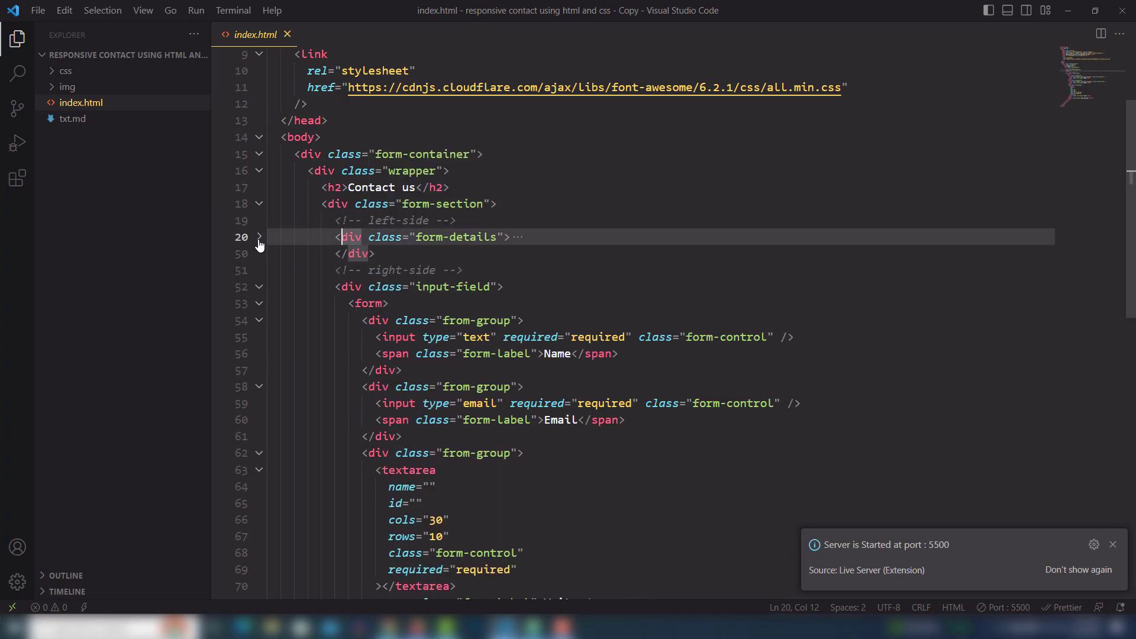
pyautogui.click(259, 237)
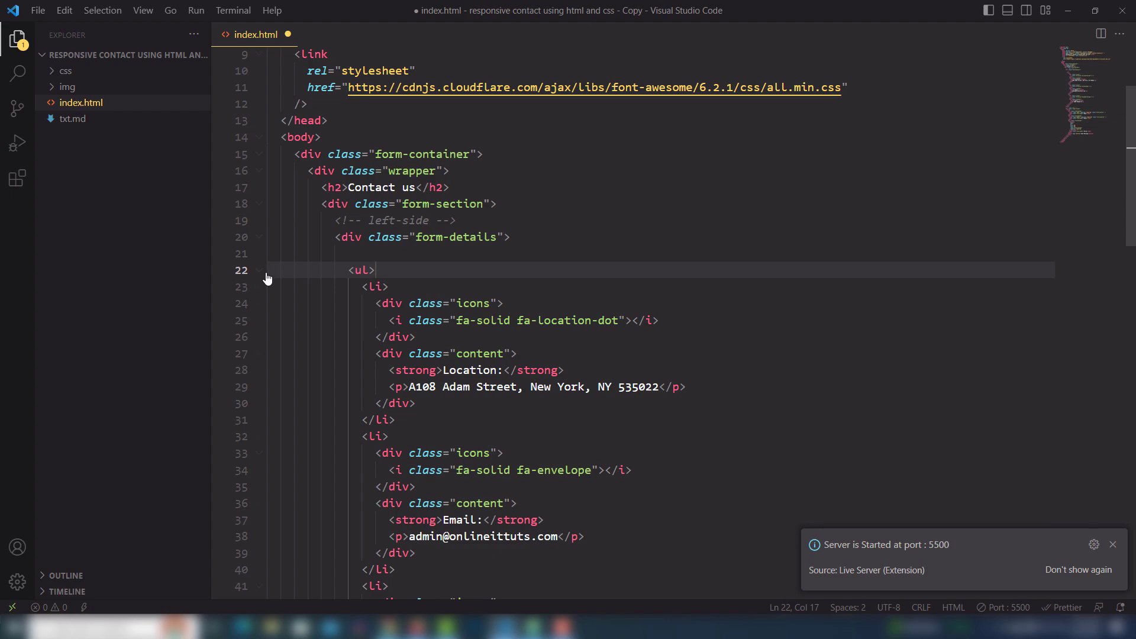
pyautogui.click(259, 270)
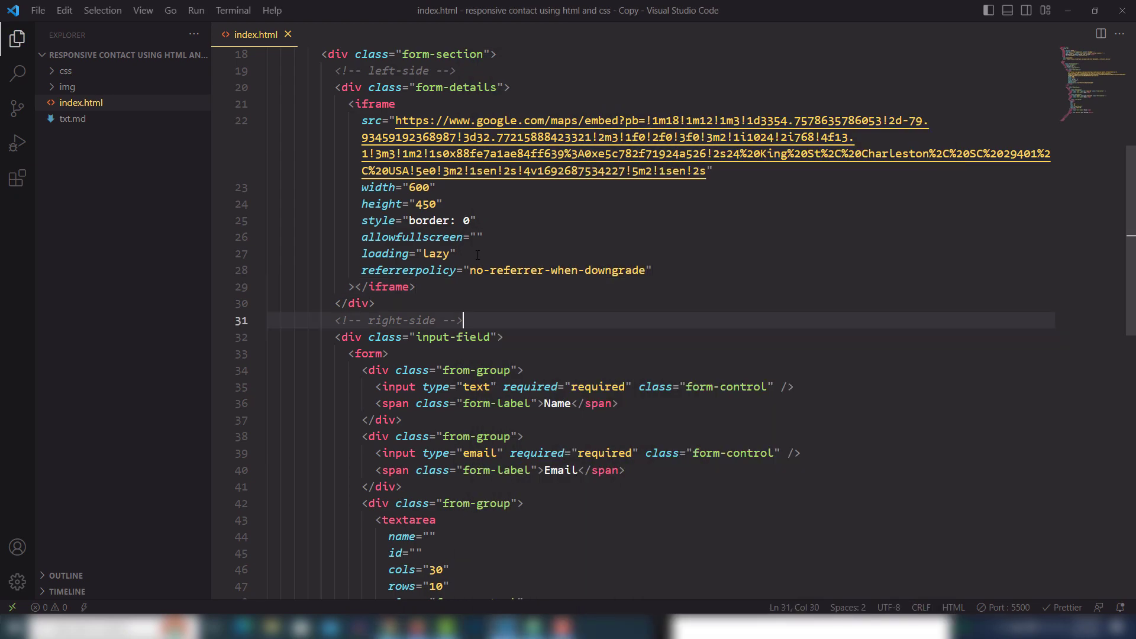
# Set the iframe width to 100% and check the map beside the form in maximized Chrome
pyautogui.write('1')
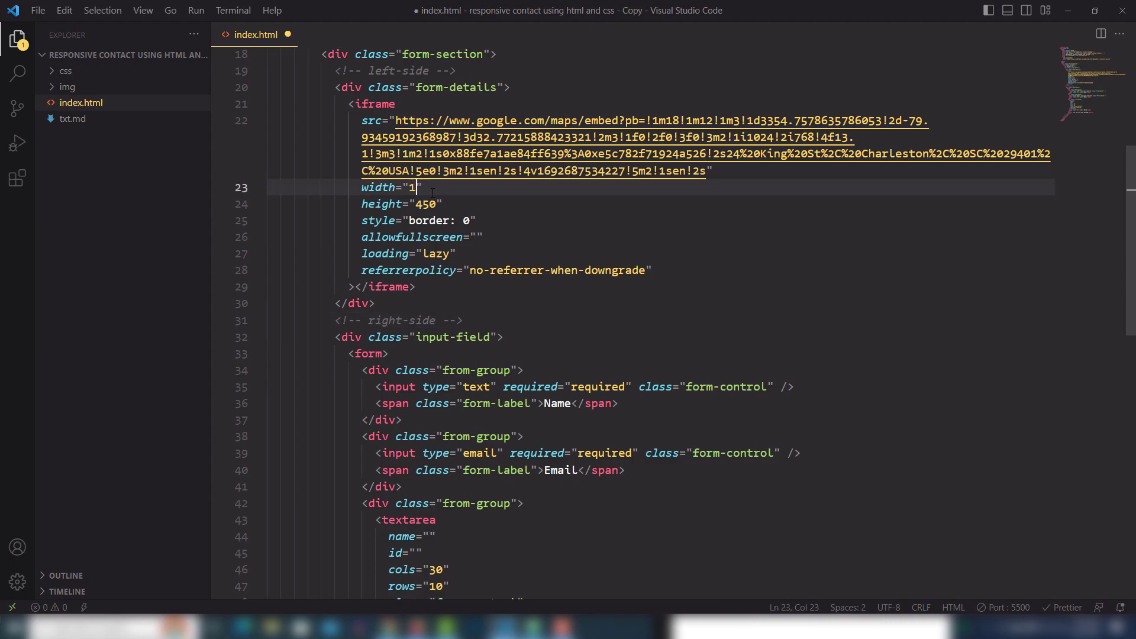
pyautogui.write('00%')
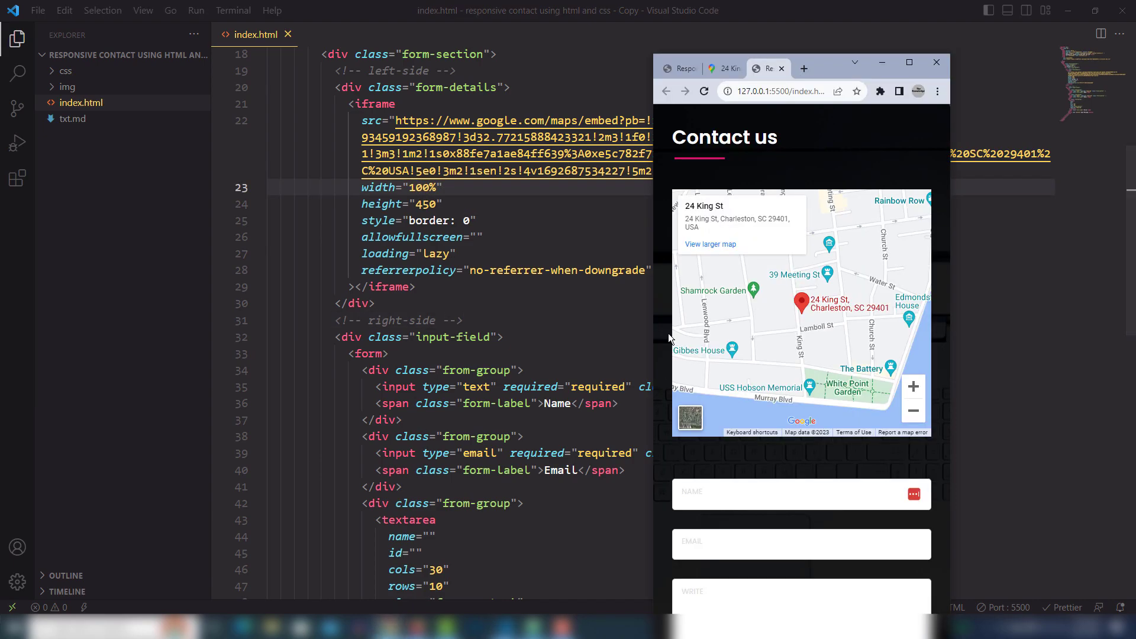
pyautogui.moveTo(656, 340)
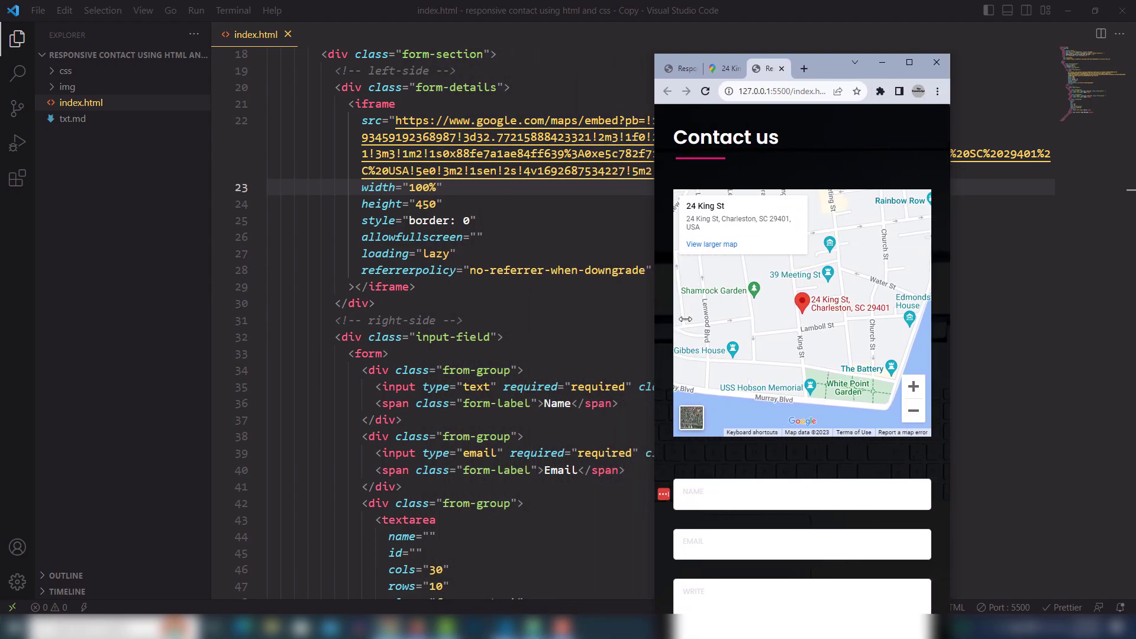
pyautogui.scroll(-3)
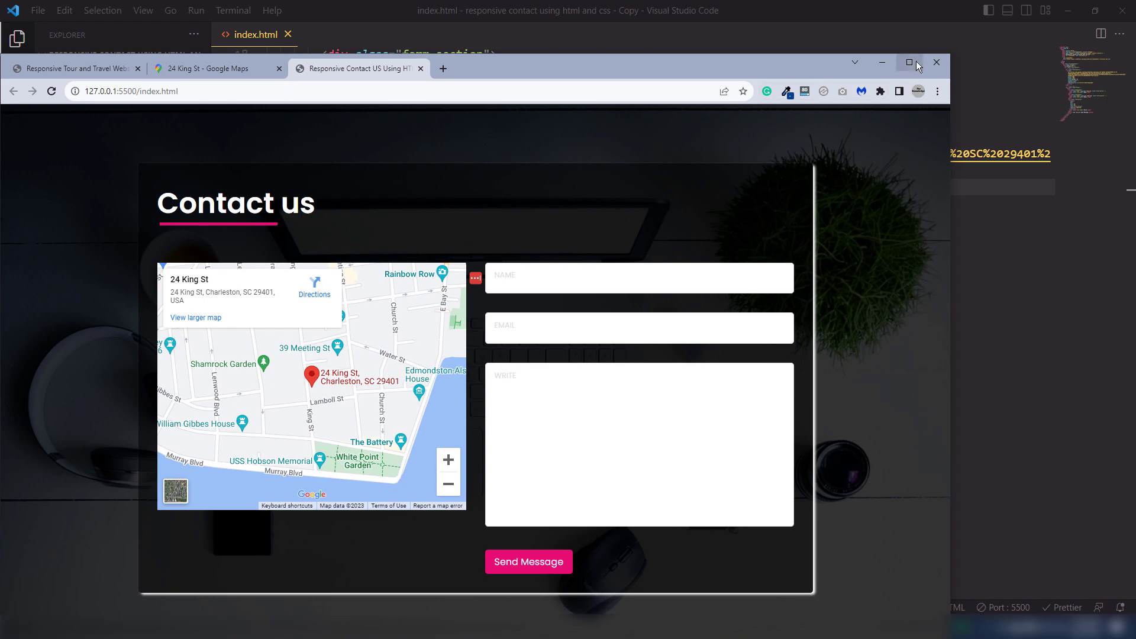
pyautogui.click(909, 62)
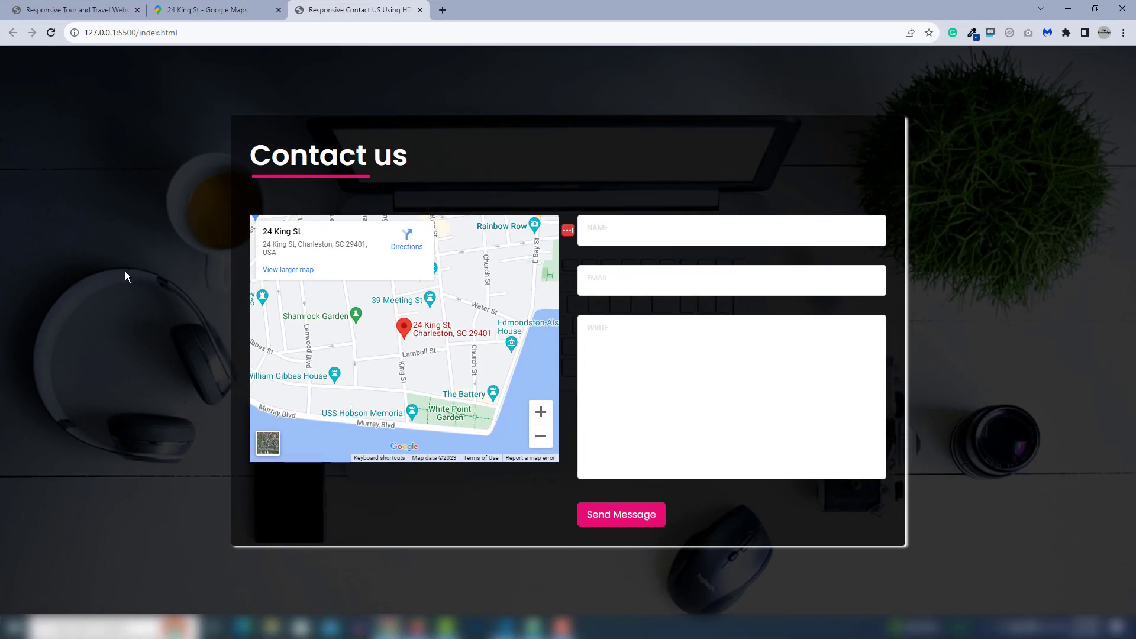
pyautogui.moveTo(104, 277)
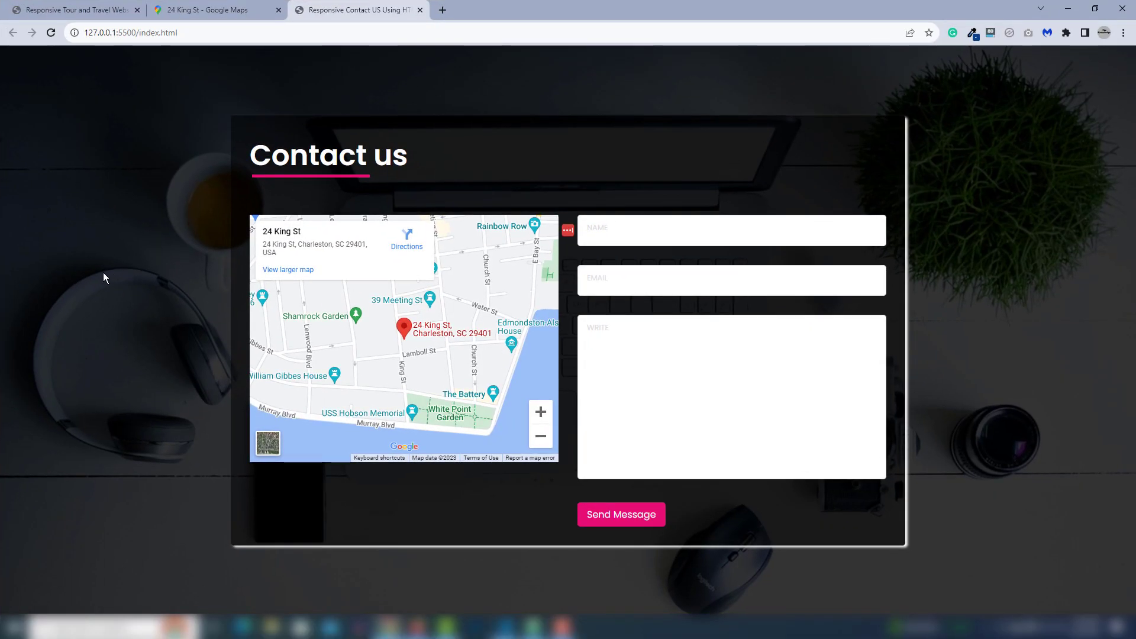
pyautogui.moveTo(327, 225)
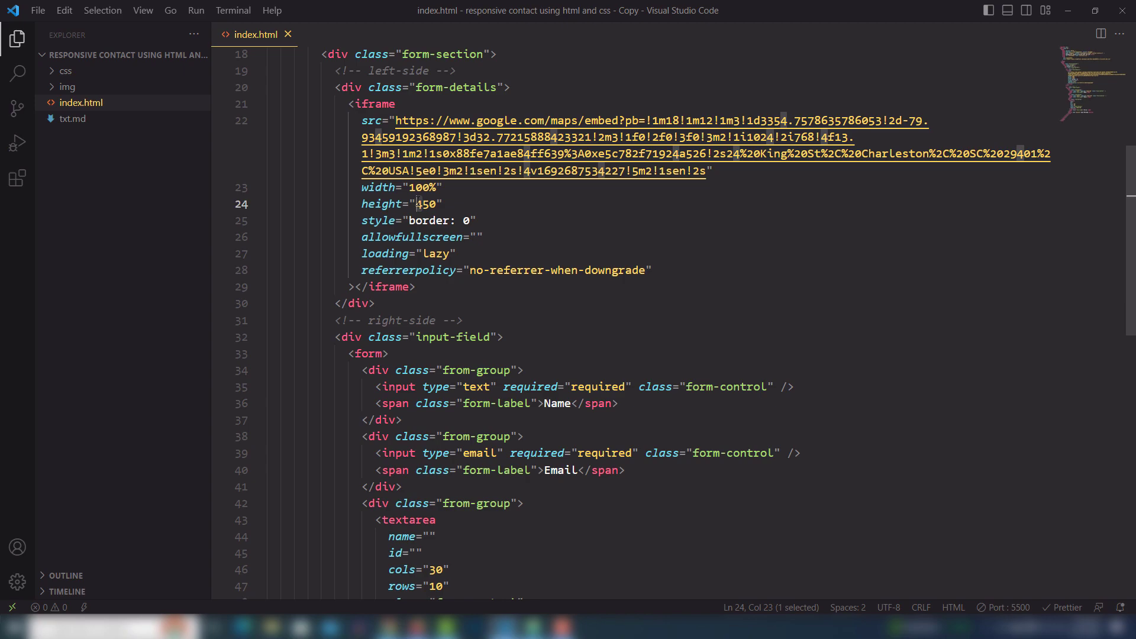
# Set the map iframe height to 500 and open css/style.css from the Explorer
pyautogui.write('500')
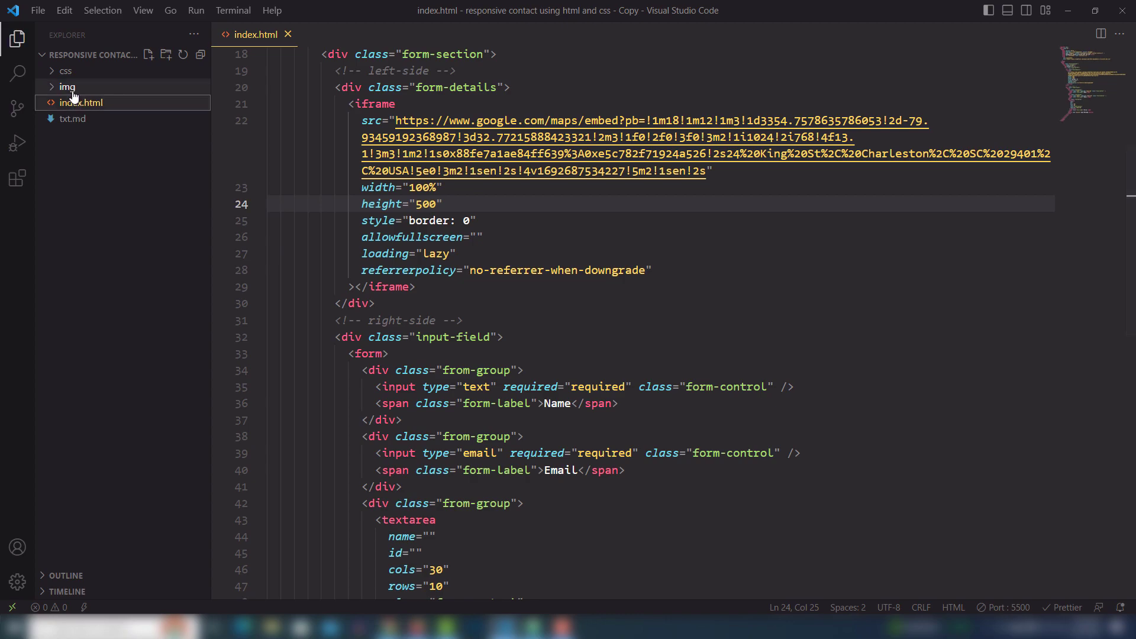
pyautogui.click(65, 71)
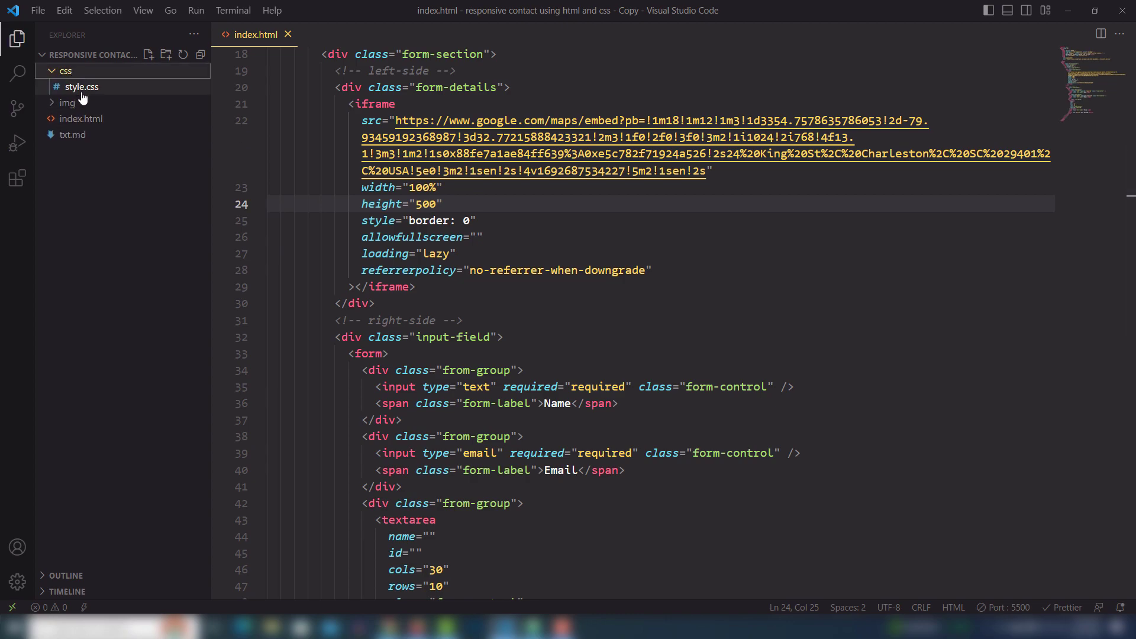
pyautogui.click(80, 86)
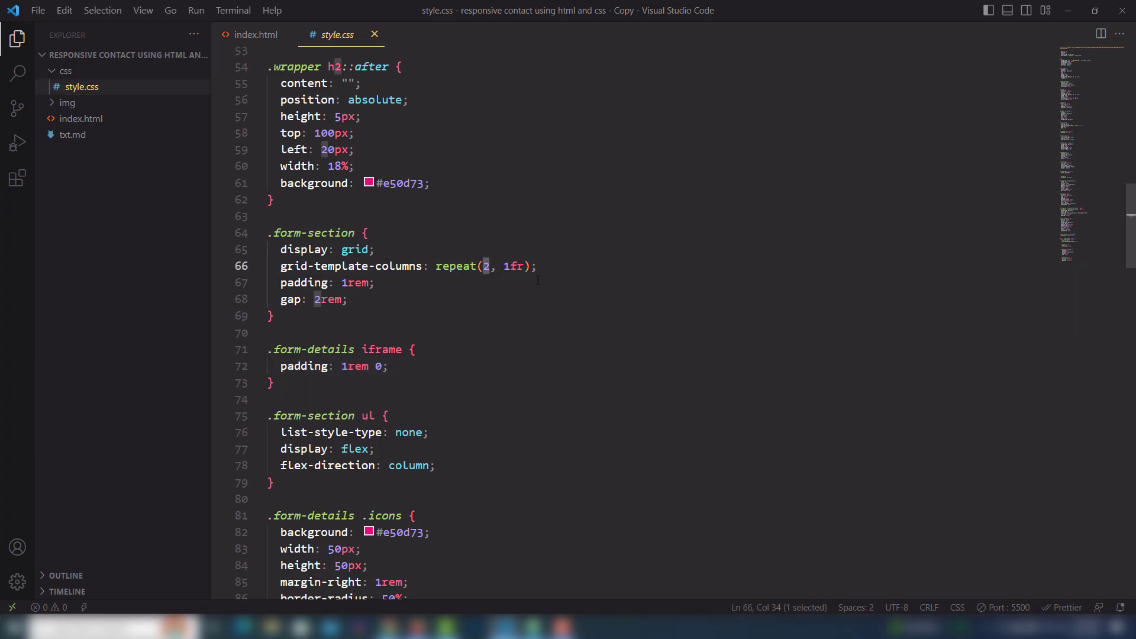
# Change the .form-section grid-template-columns value to 1fr for a single column
pyautogui.write('1')
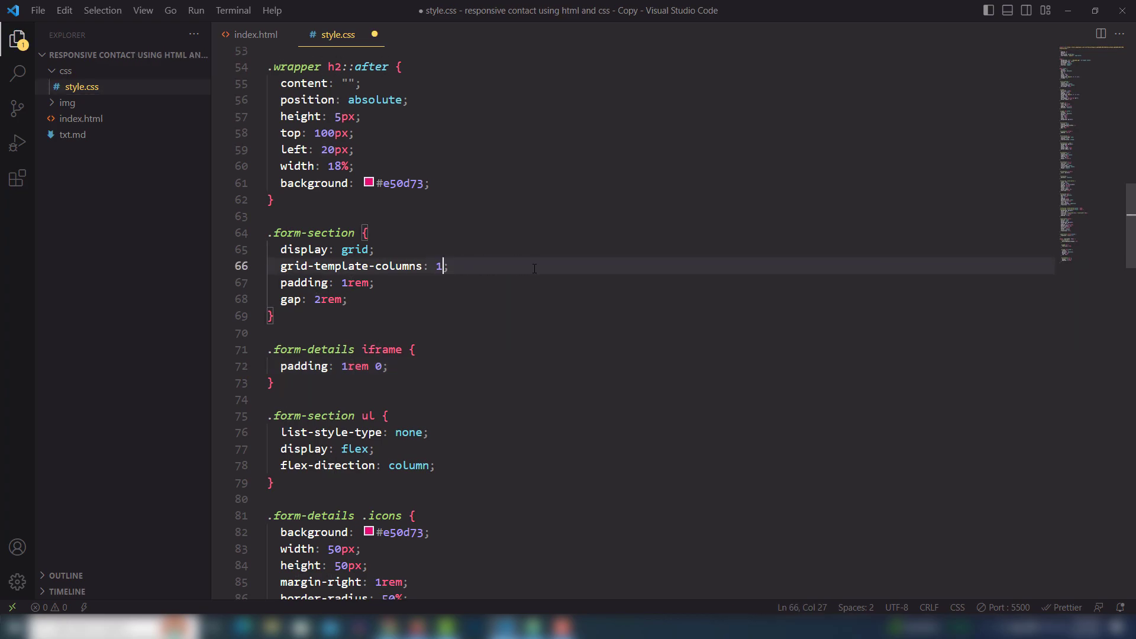
pyautogui.write('fr')
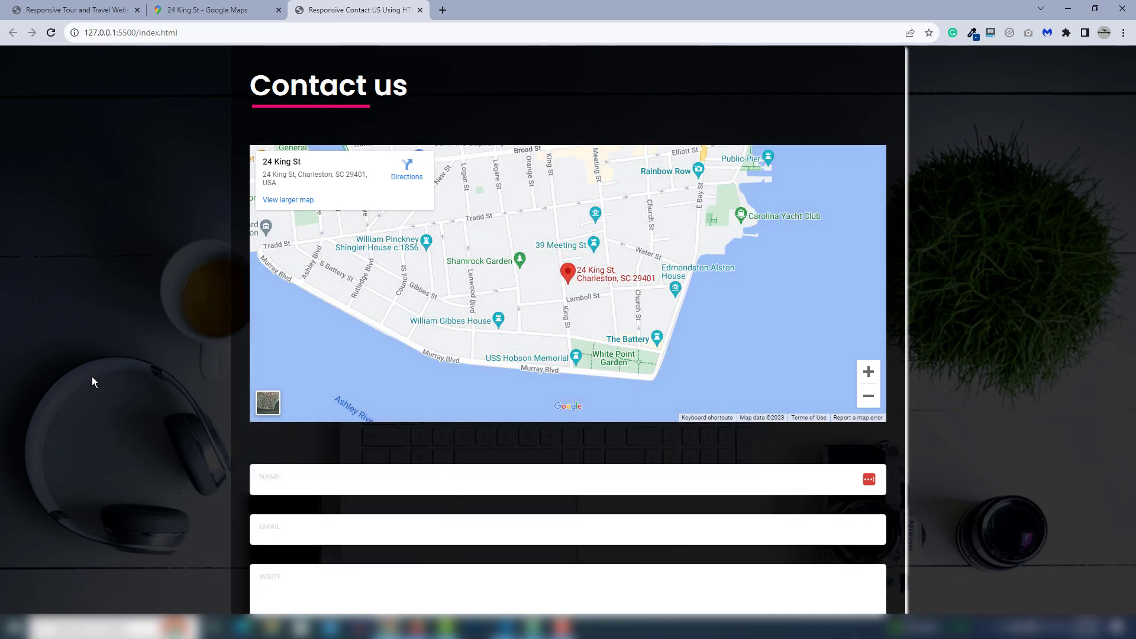
pyautogui.moveTo(980, 365)
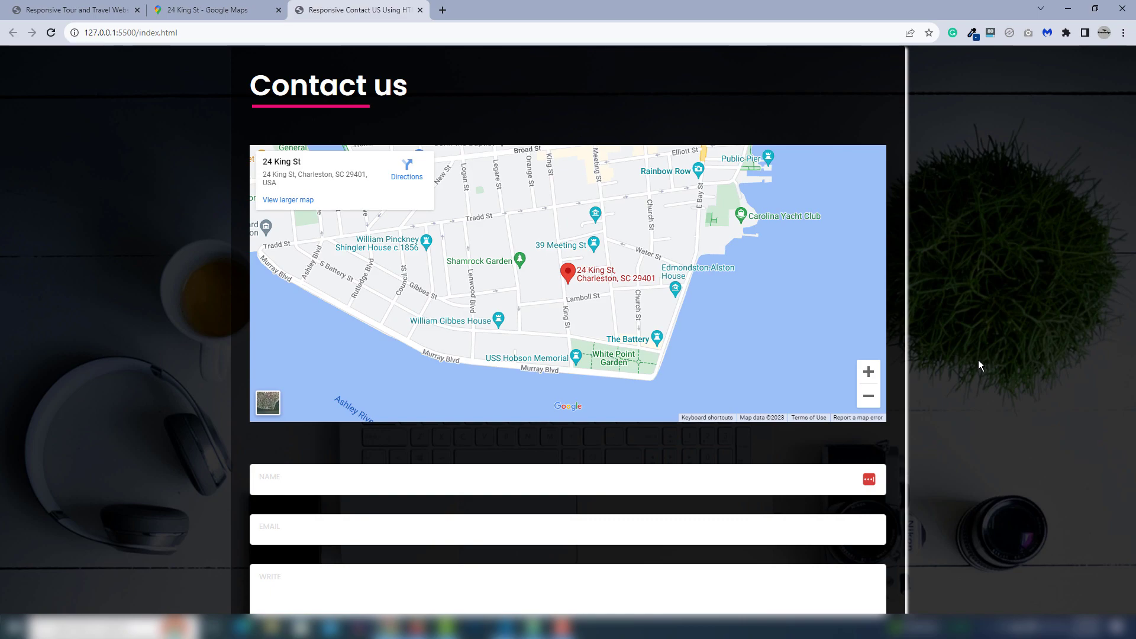
pyautogui.moveTo(1038, 413)
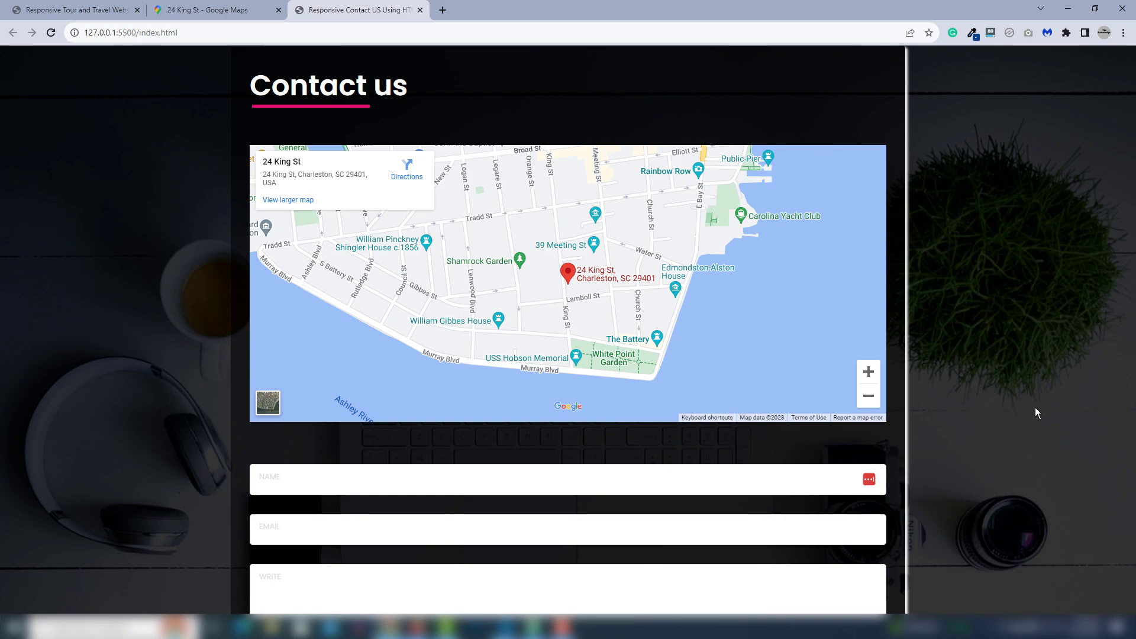
pyautogui.moveTo(1053, 417)
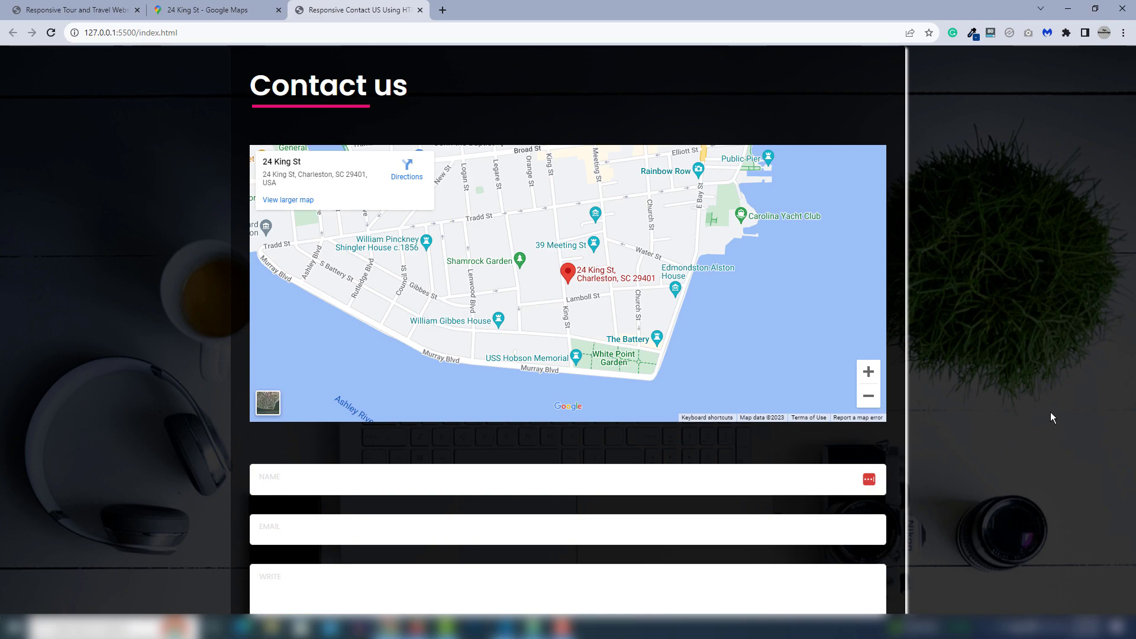